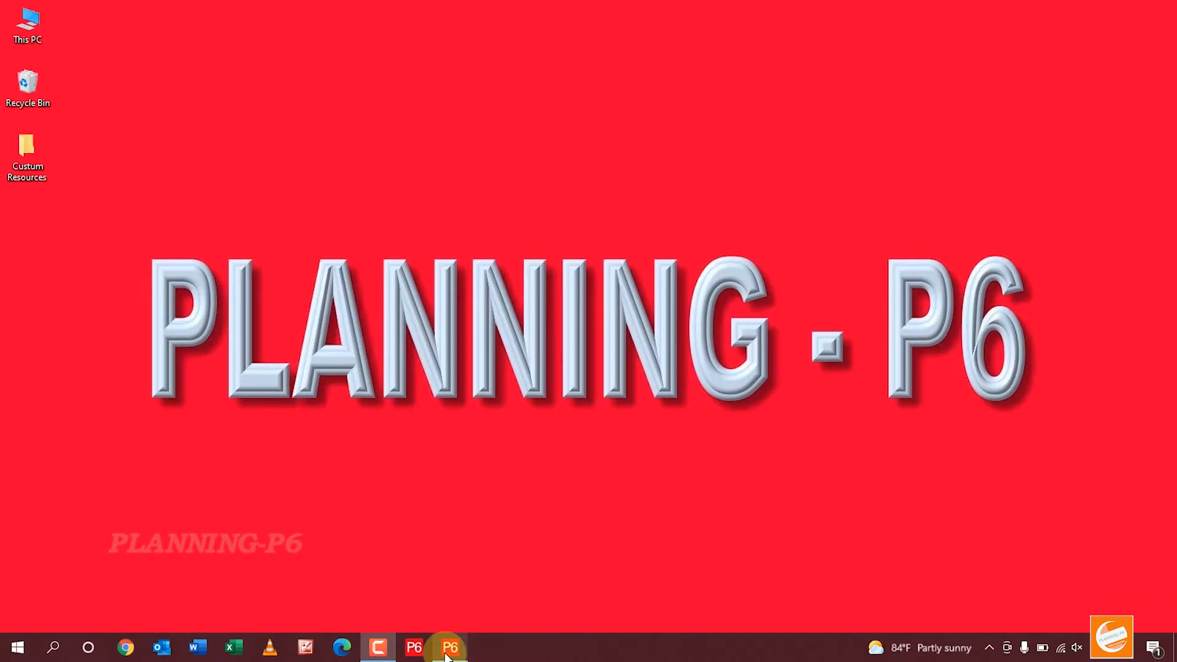
Restore the Primavera P6 window showing the Villa project single floor schedule
click(448, 647)
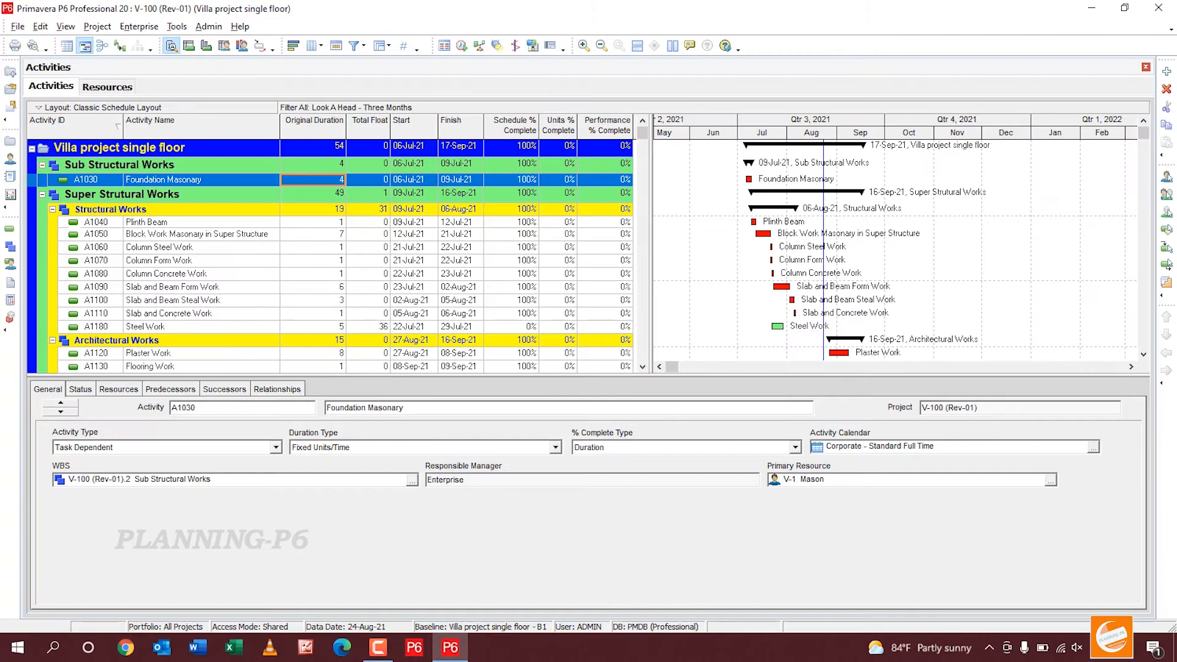
mouse_move(737, 212)
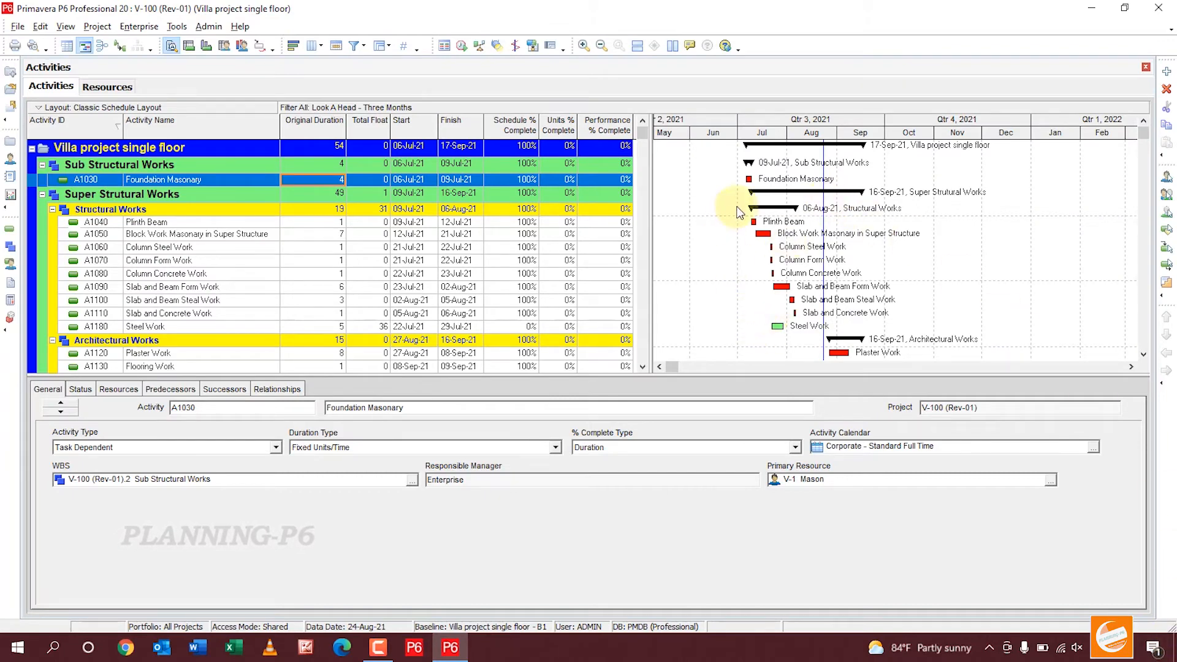
mouse_move(786, 191)
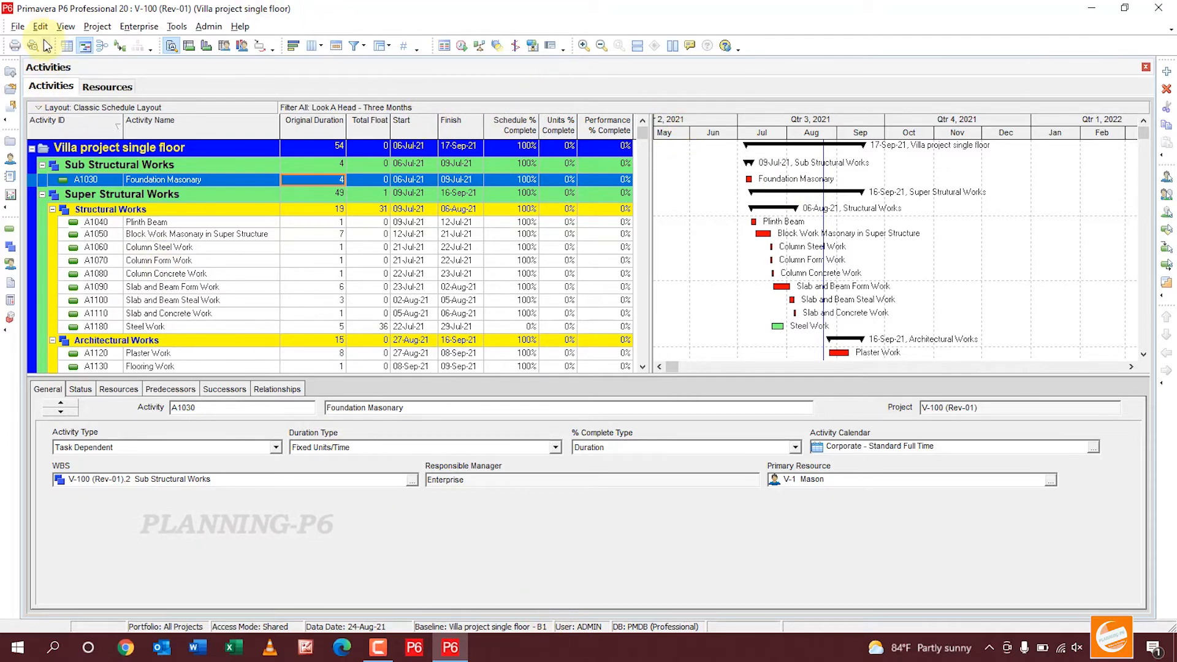
Reach the Password page of User Preferences via the Edit menu
click(40, 26)
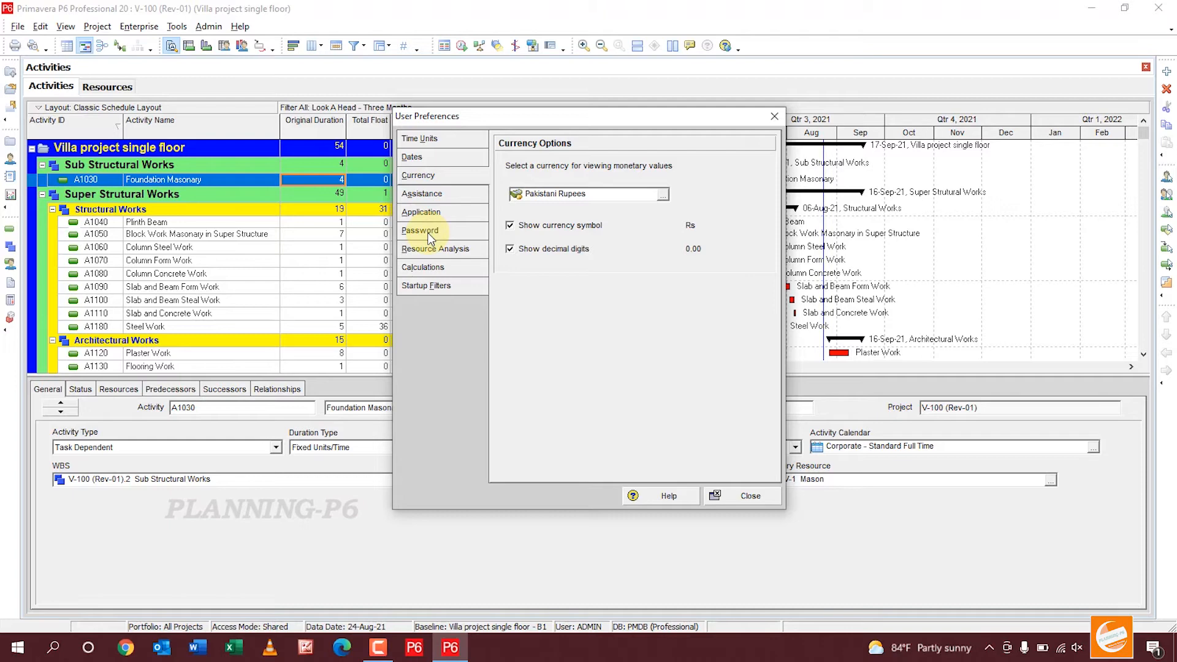
click(419, 231)
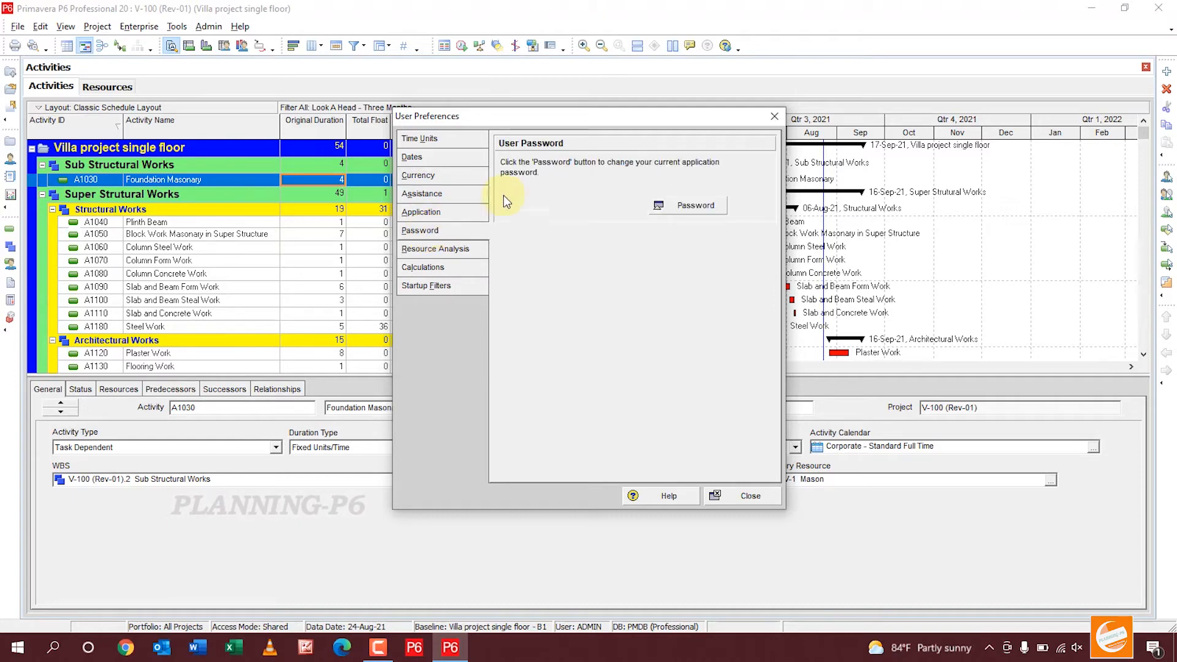
Enter the current password, the new password and its confirmation, and acknowledge the success message
click(695, 204)
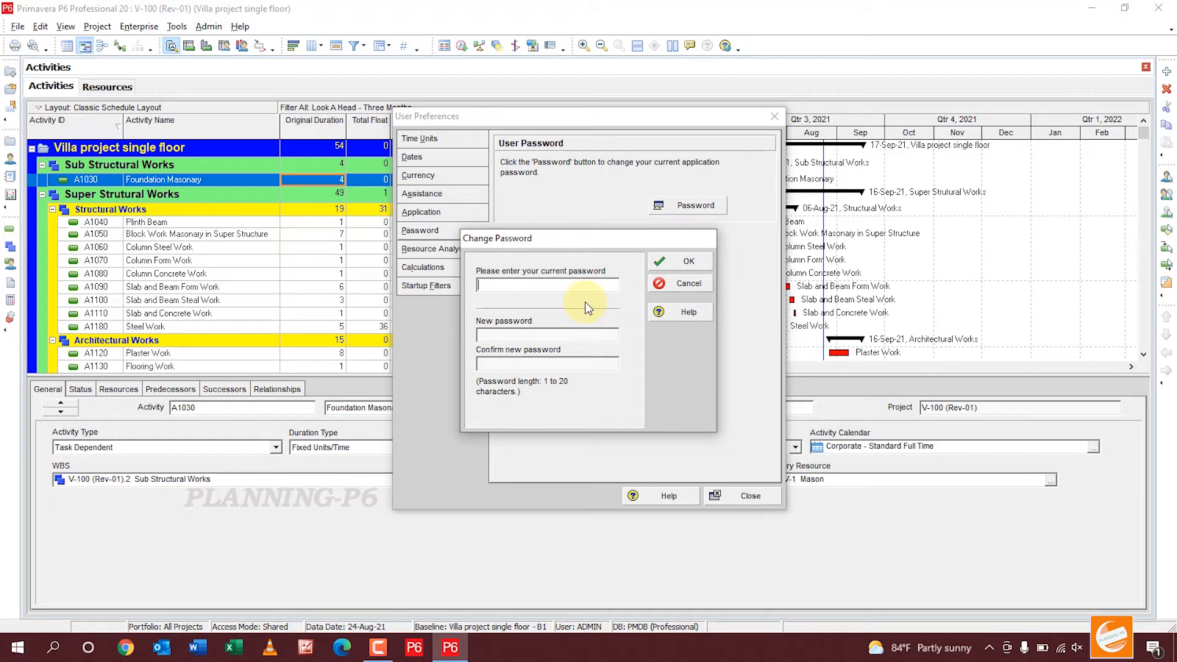
text(***)
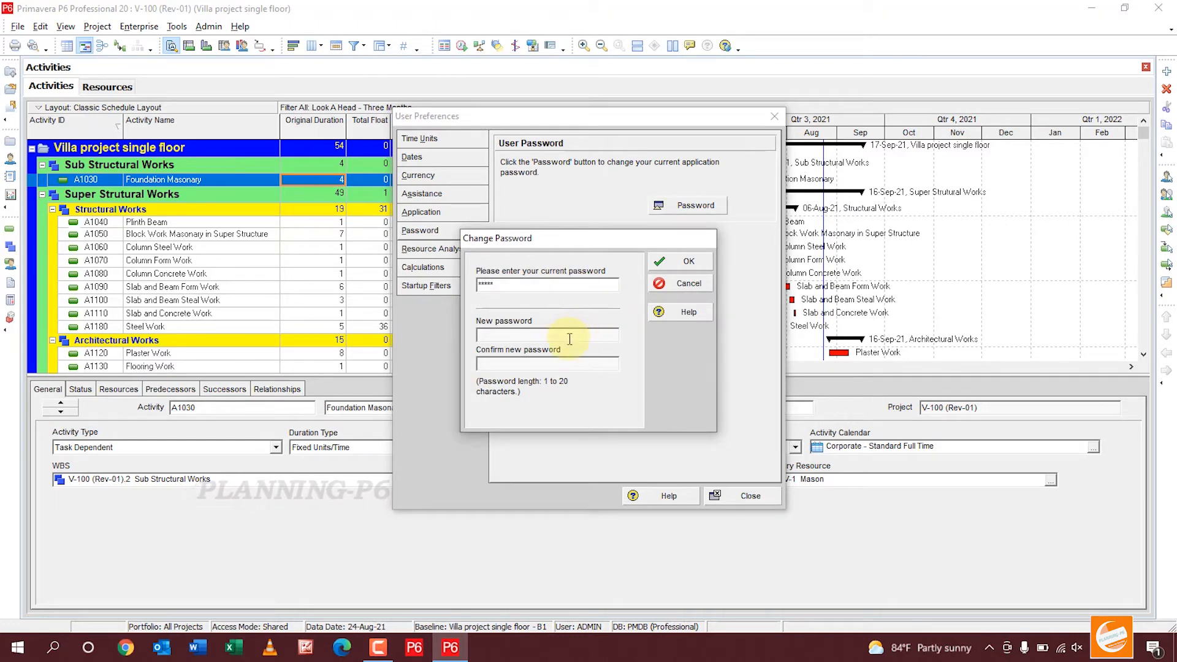
text(*****)
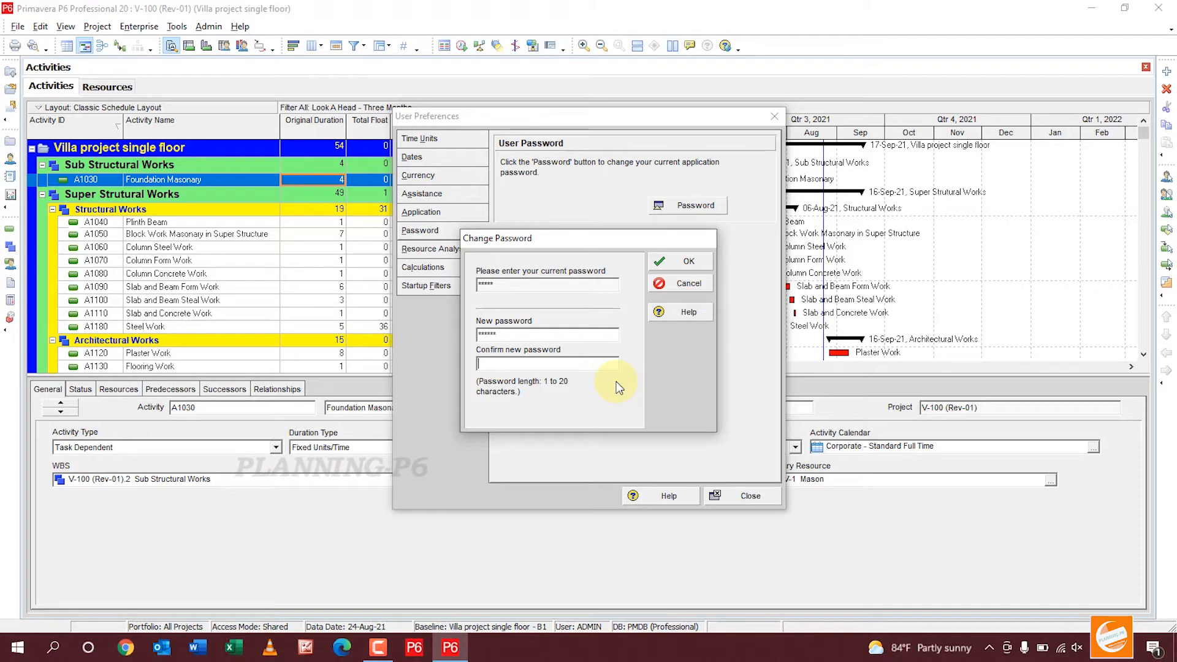
text(******)
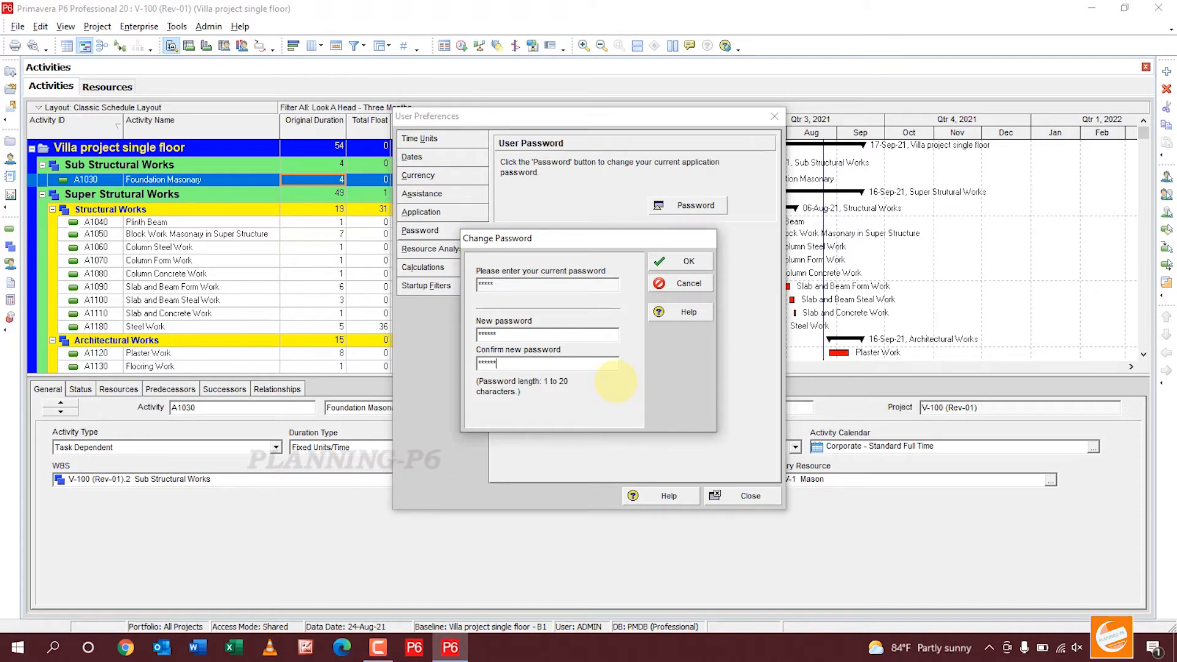
click(686, 261)
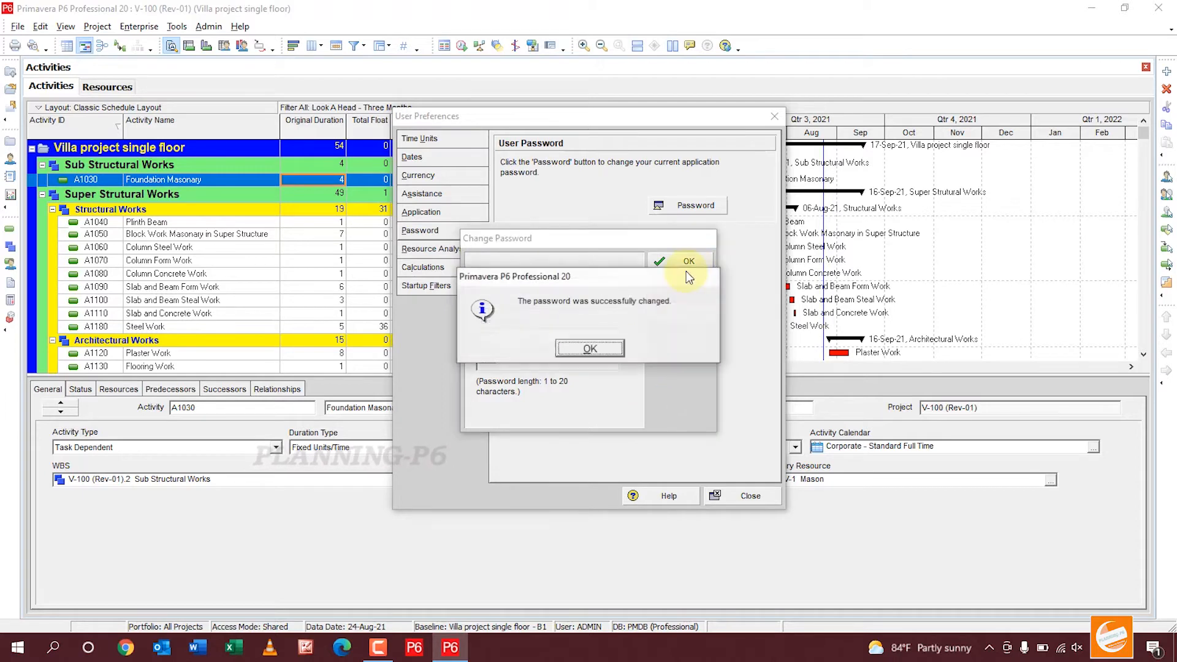
mouse_move(660, 313)
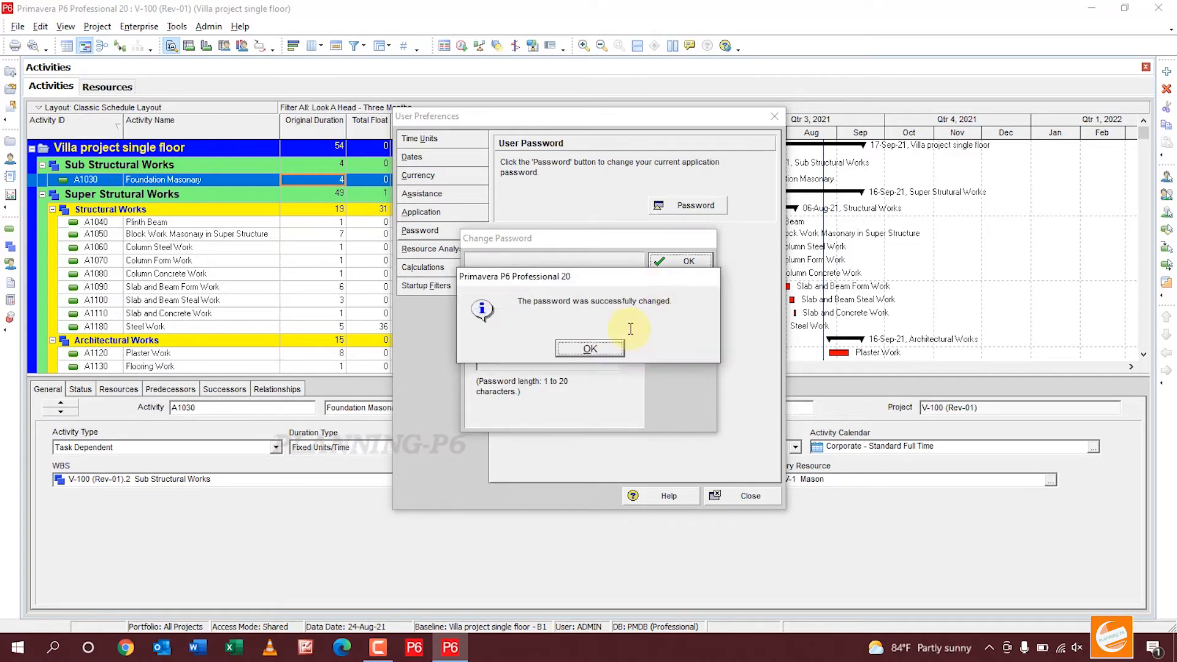
click(590, 348)
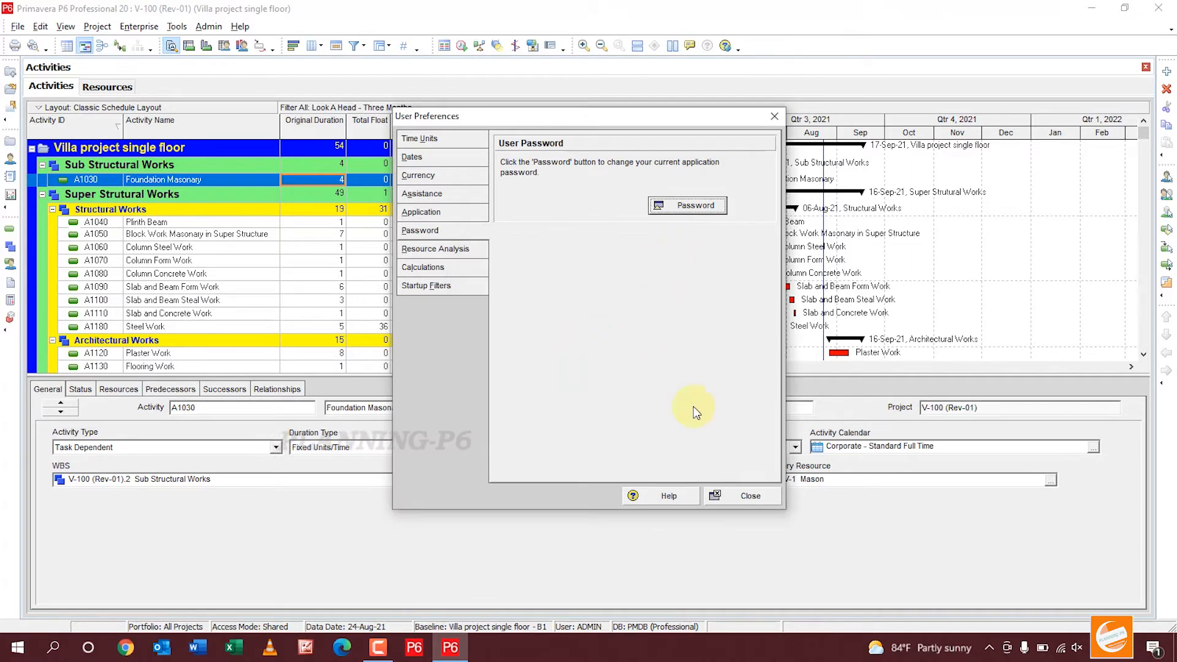
Close User Preferences and exit Primavera P6, confirming with Yes
click(739, 496)
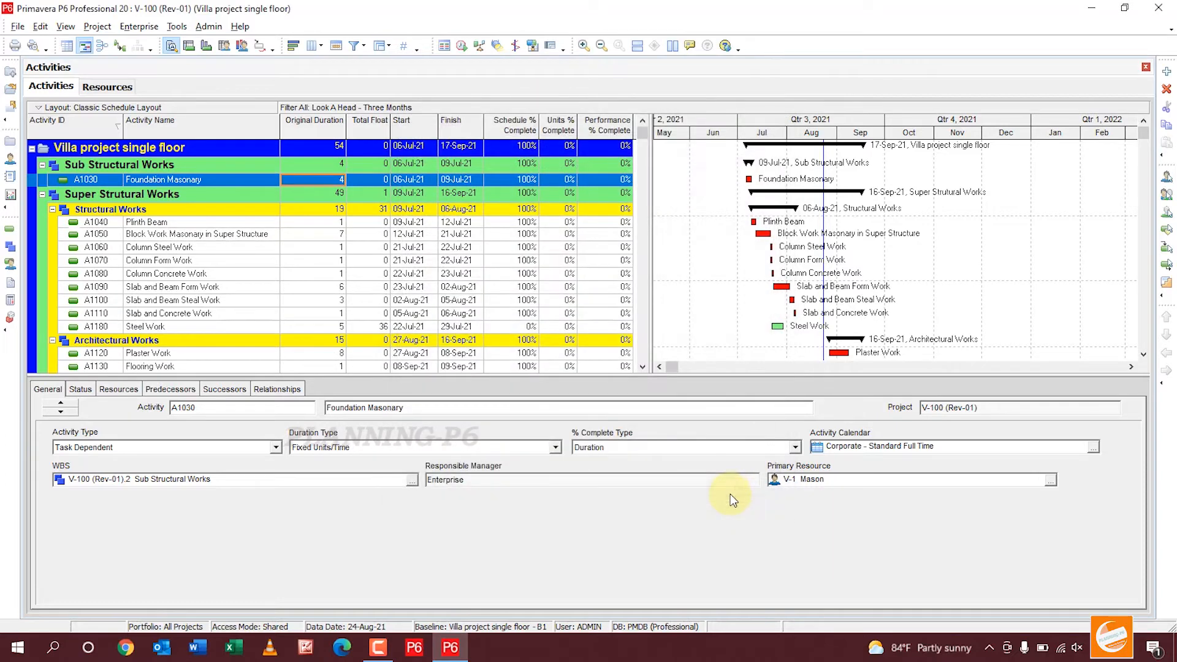
mouse_move(1166, 13)
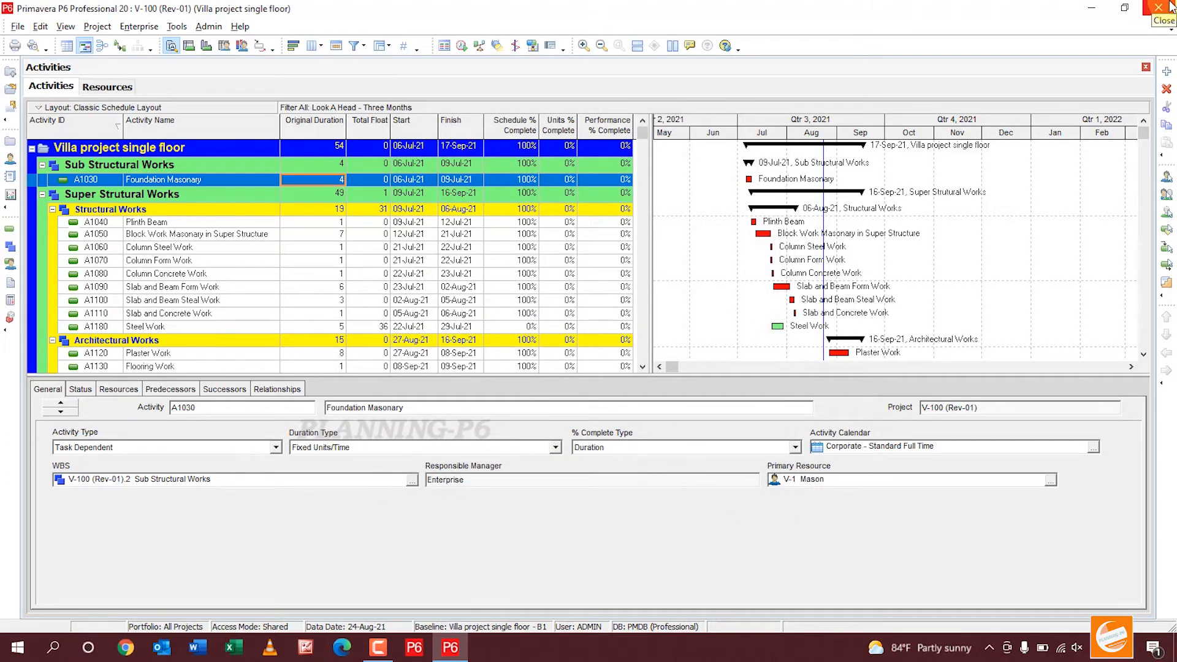
click(1163, 13)
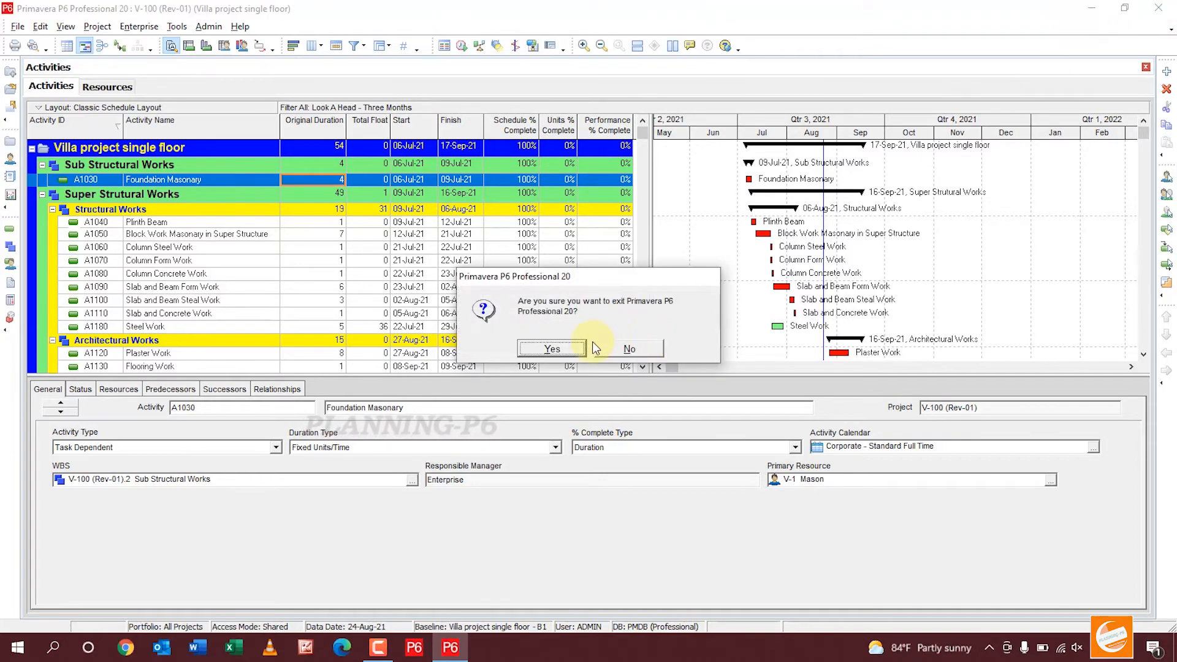
click(551, 348)
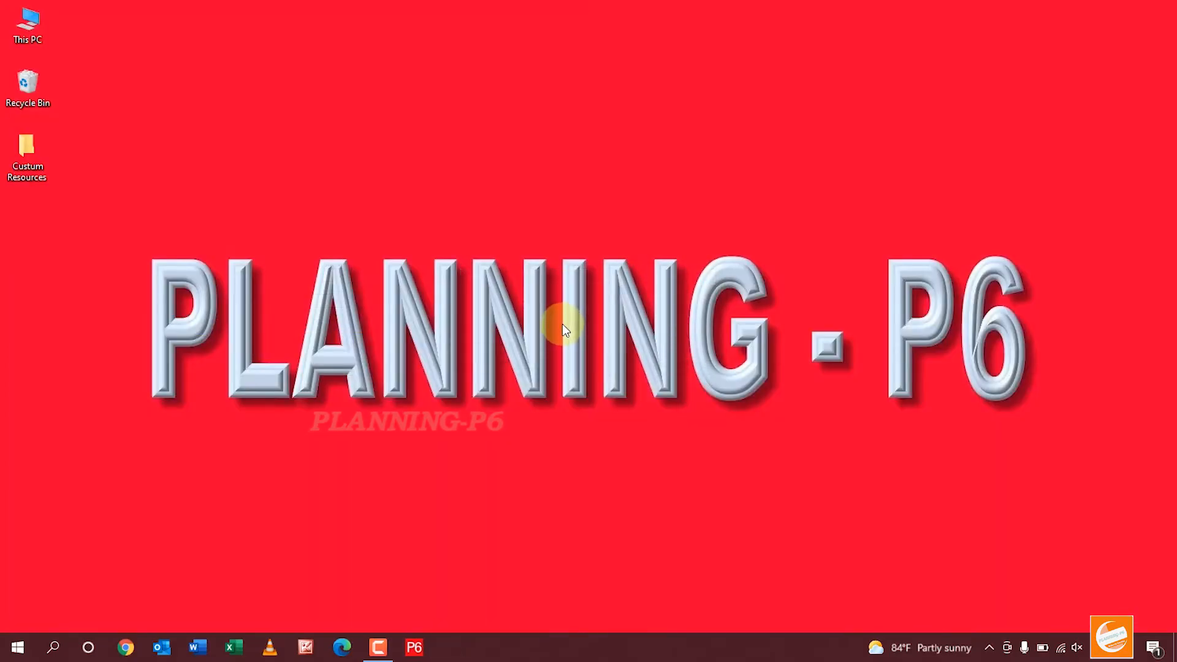
mouse_move(398, 638)
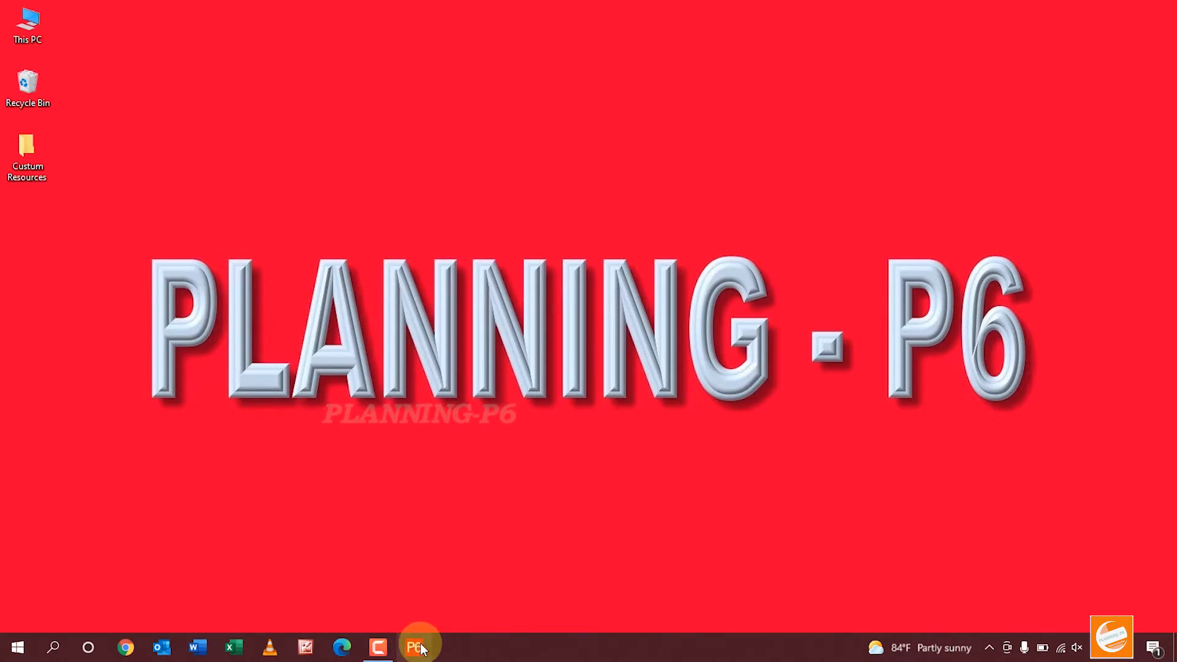
Relaunch P6, attempt to connect as ADMIN and dismiss the invalid login message
click(419, 646)
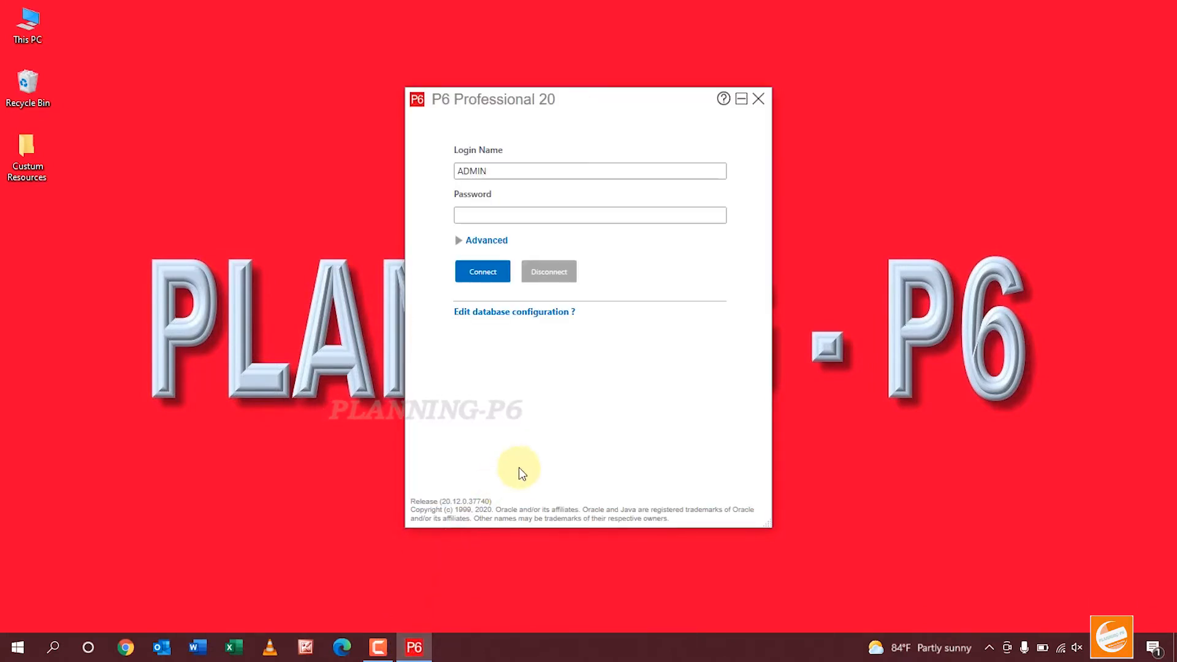
click(589, 215)
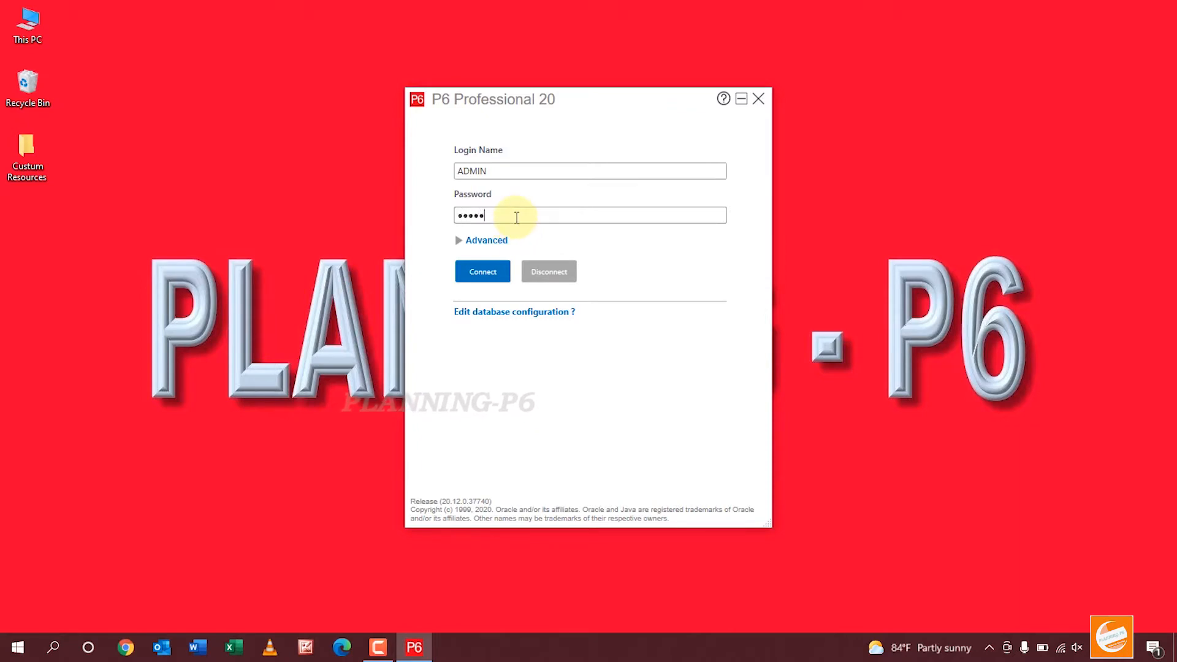
click(482, 271)
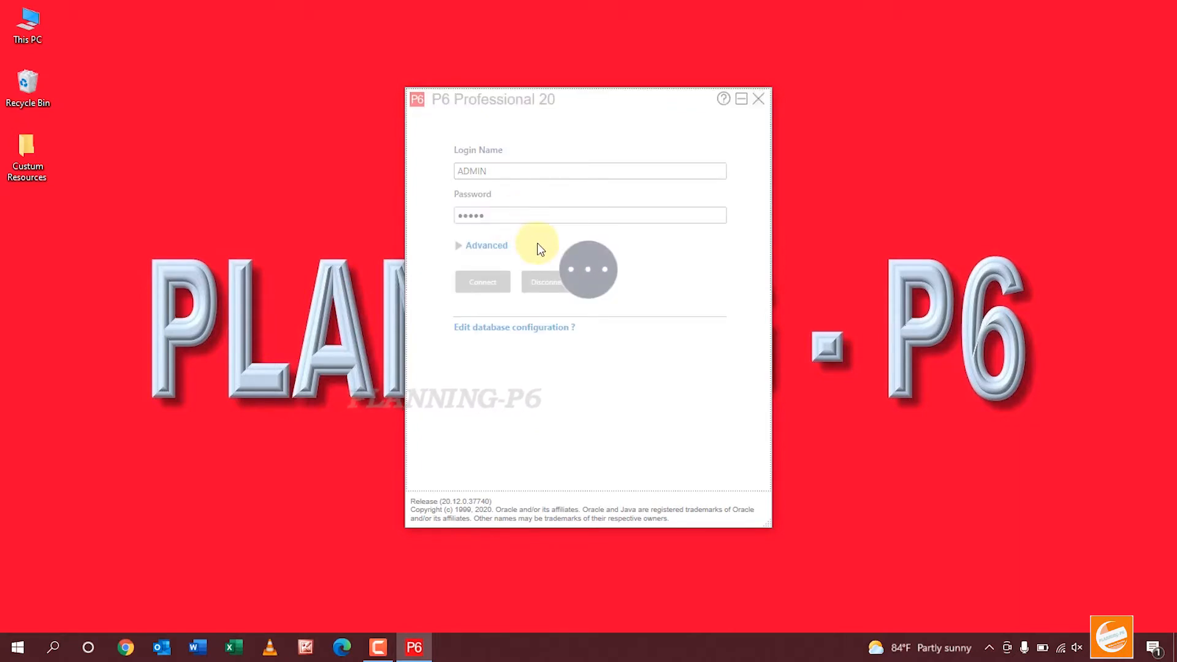
click(482, 282)
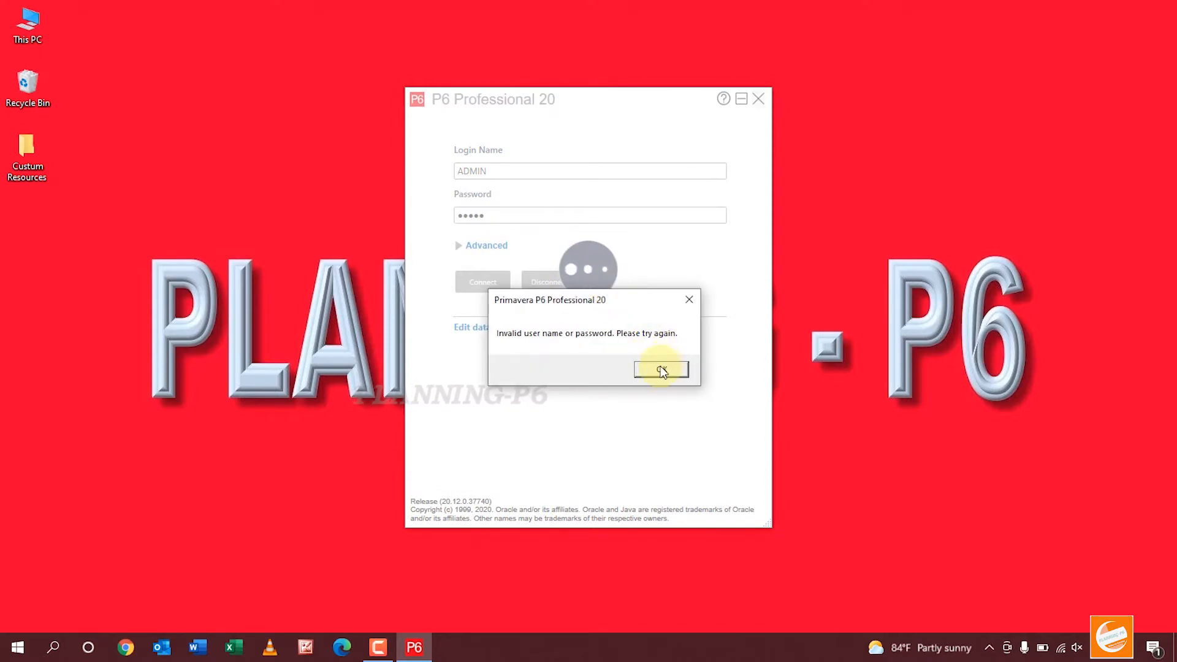
click(661, 369)
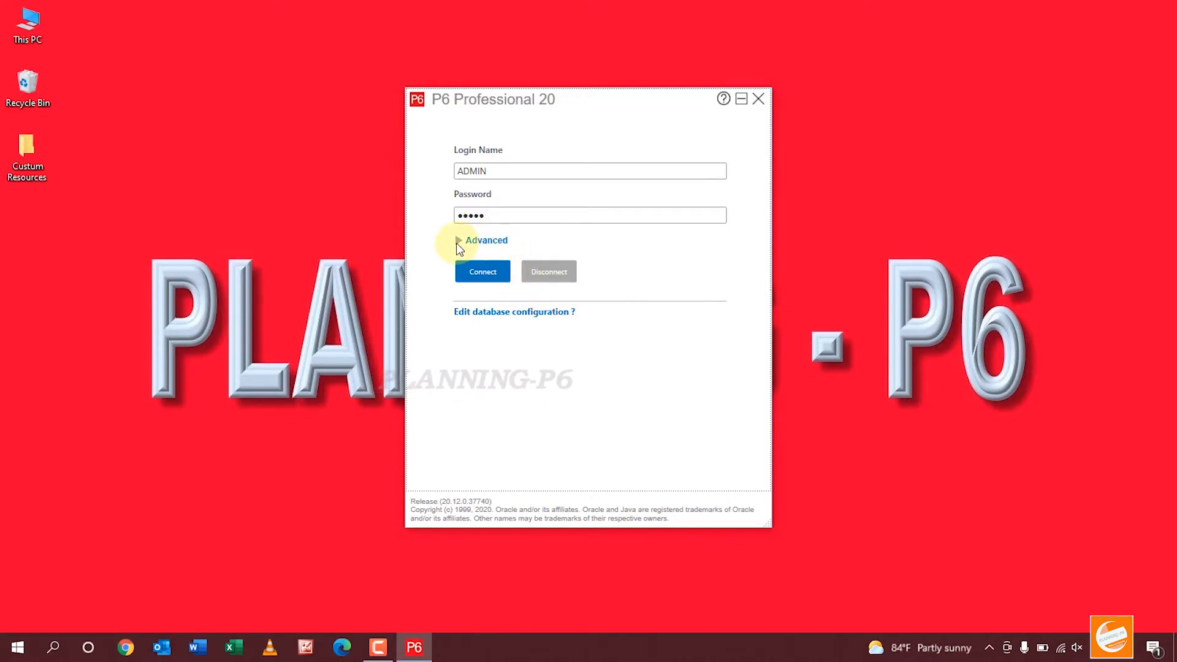
Expand the Advanced login options showing the PMDB database and English language
click(459, 241)
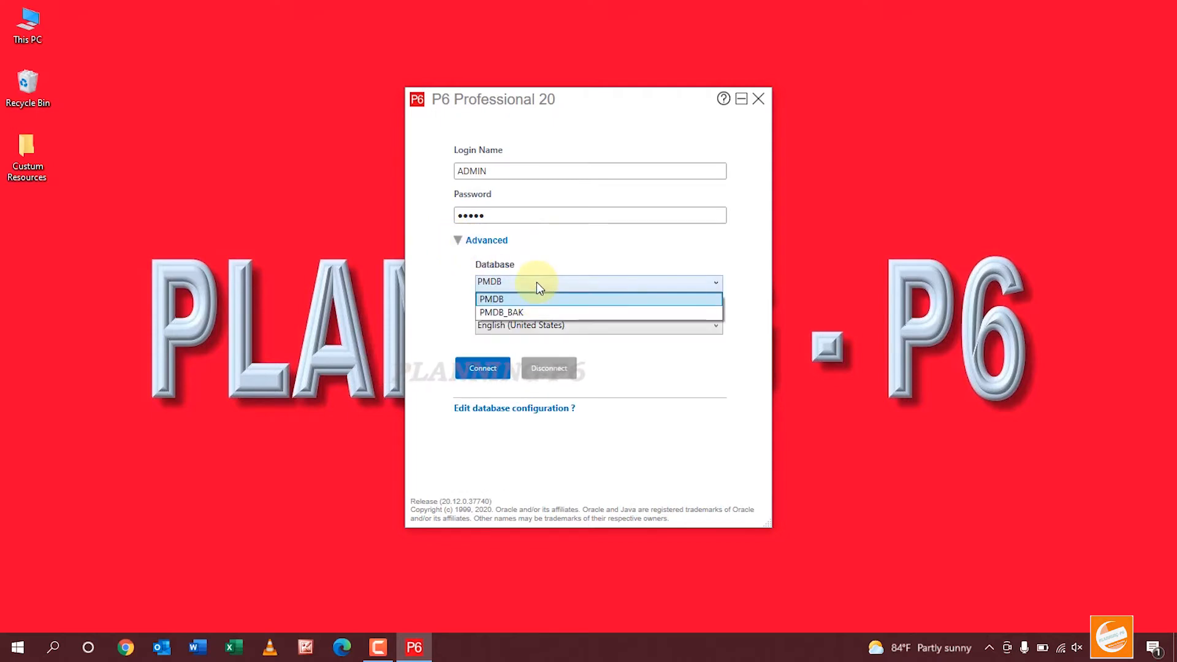
click(492, 299)
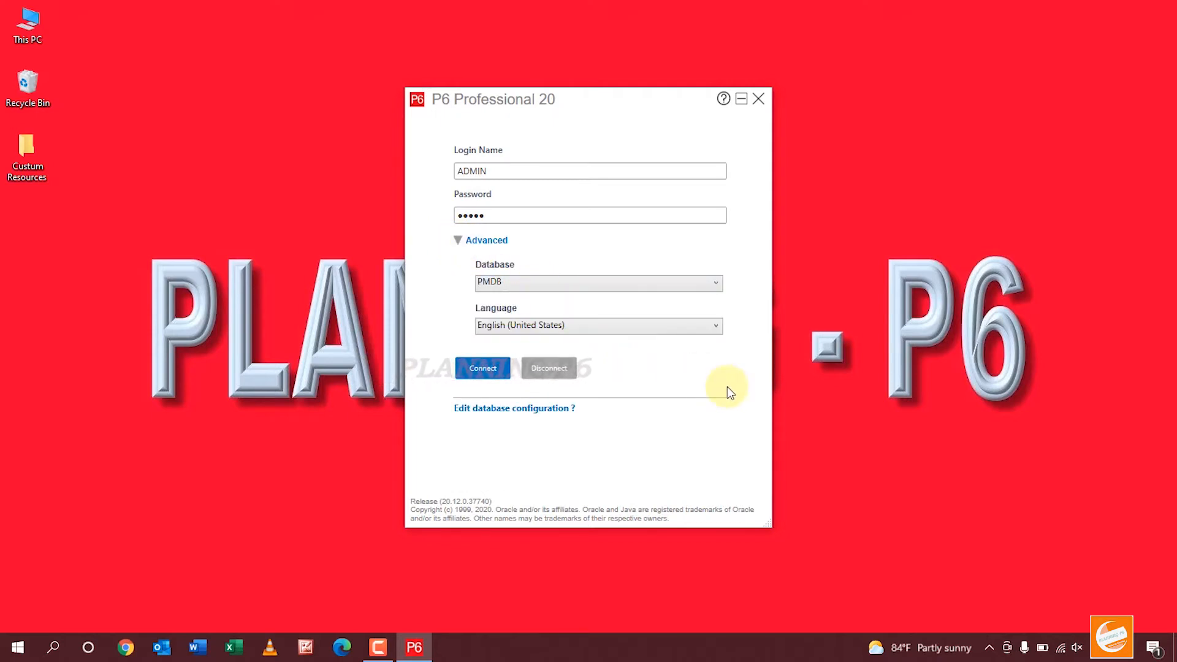
mouse_move(559, 411)
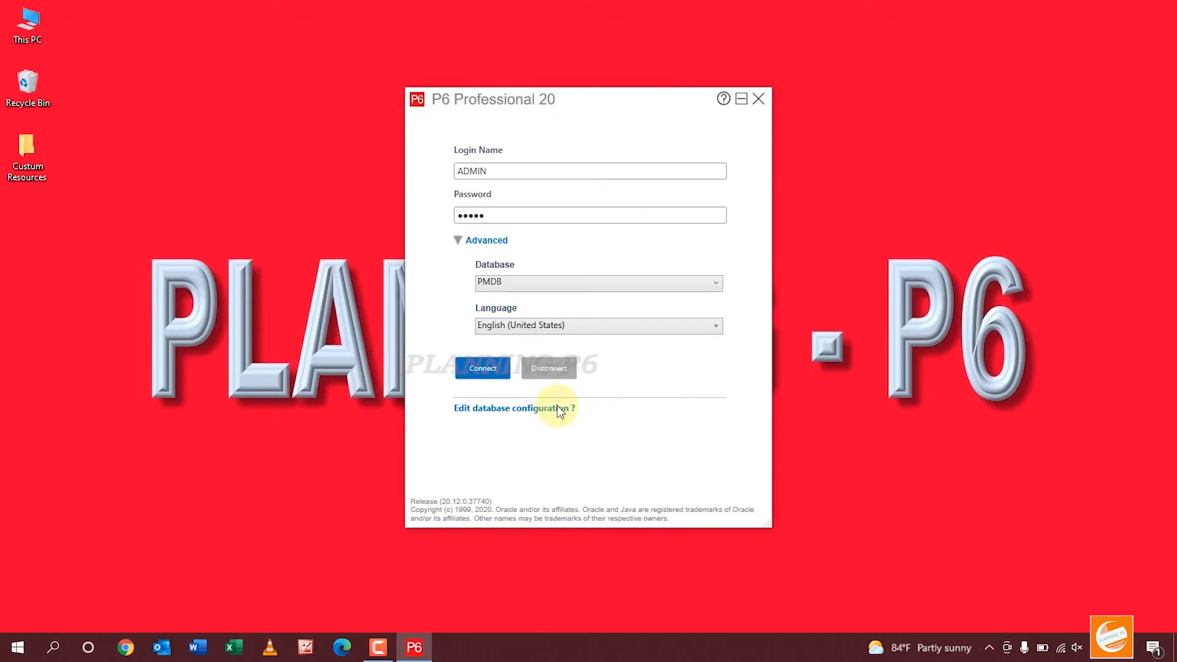
Edit the database configuration and select 'Add a new standalone database and connection'
click(514, 408)
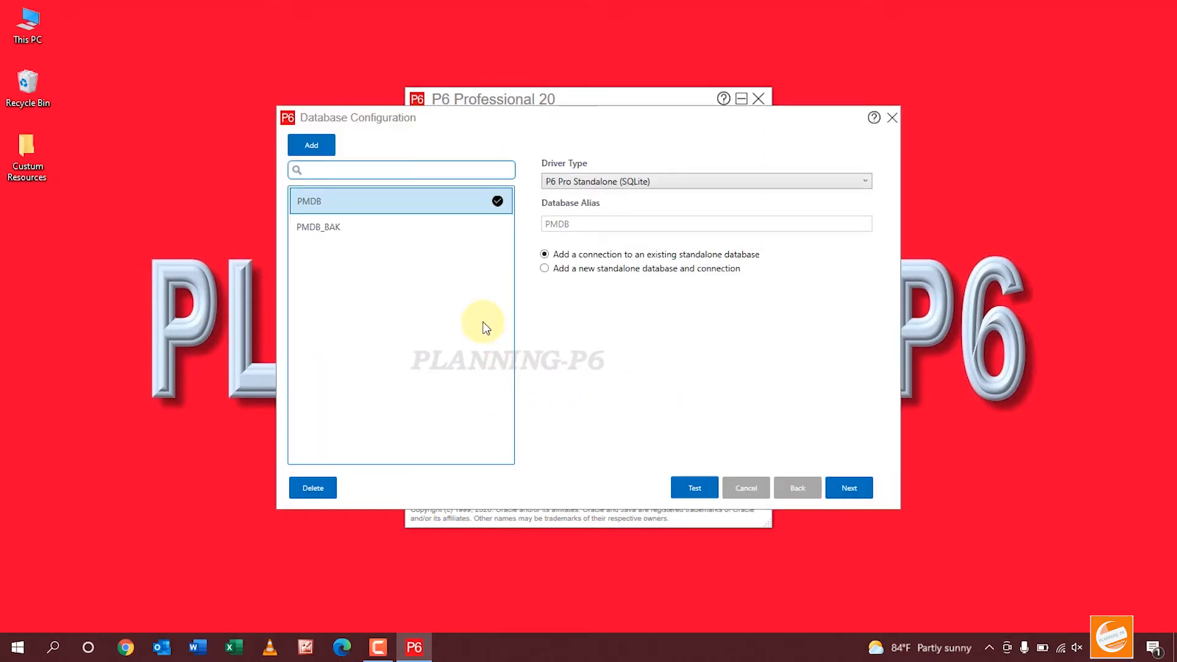
mouse_move(453, 187)
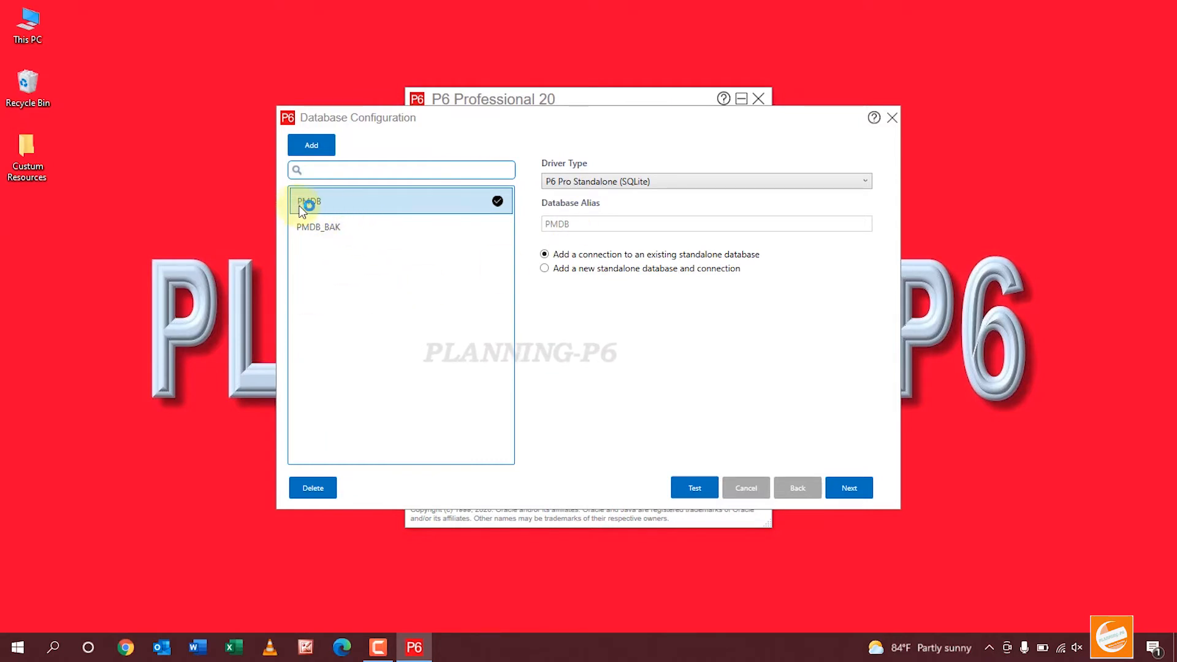
mouse_move(578, 178)
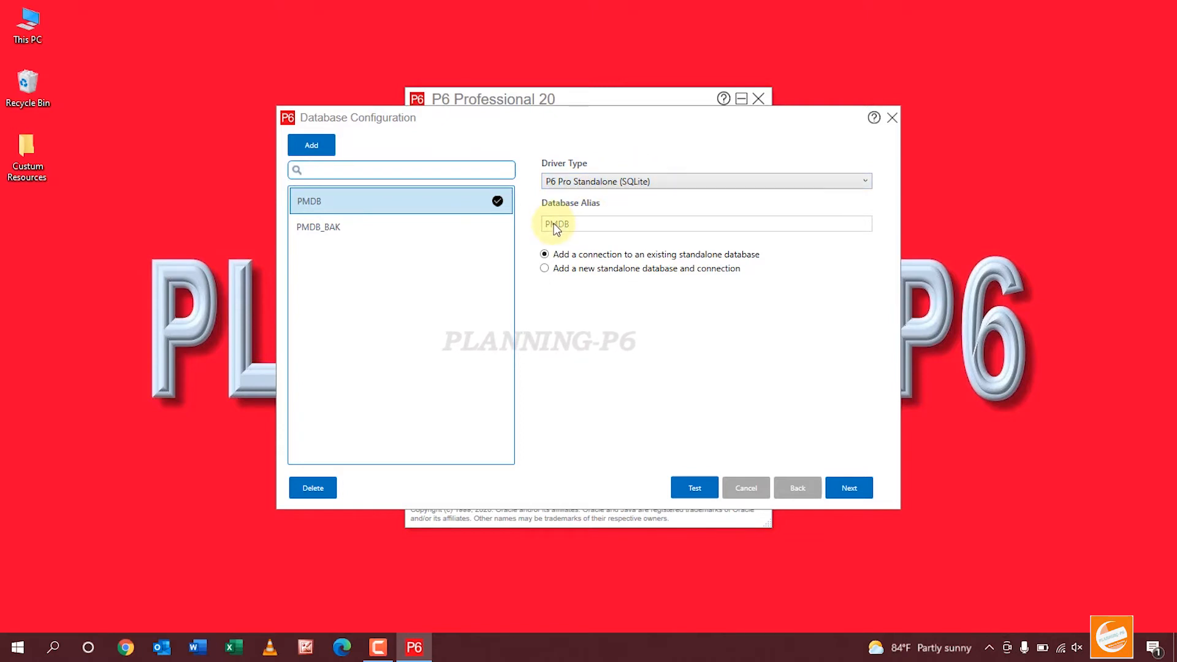
mouse_move(638, 225)
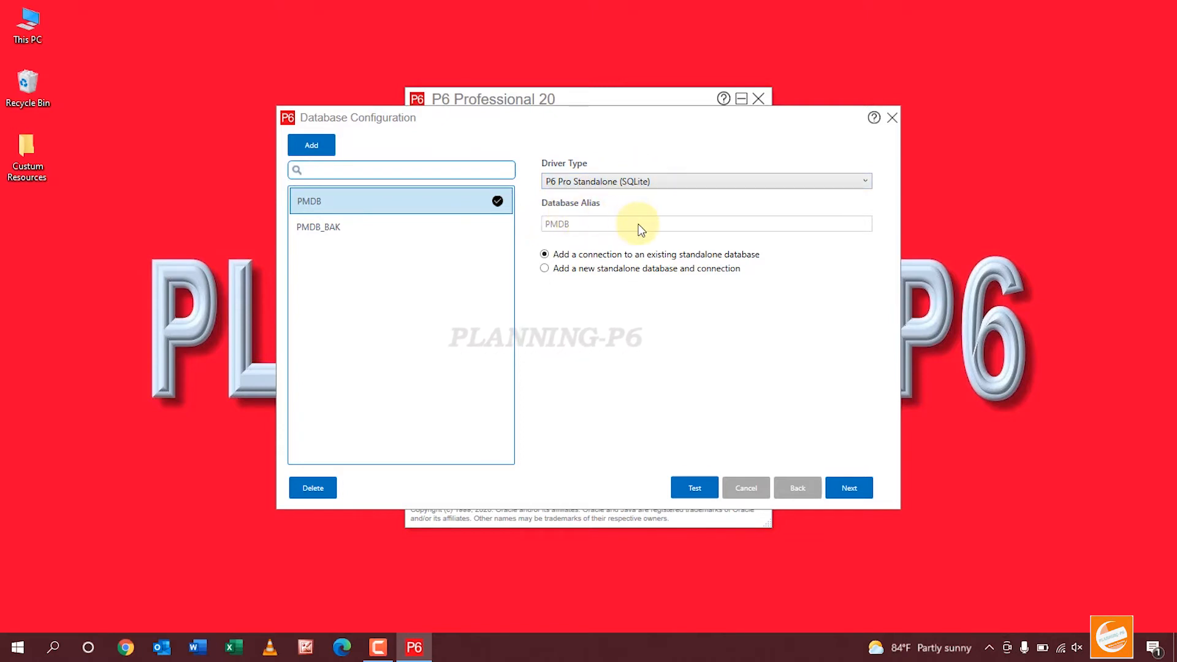
mouse_move(612, 278)
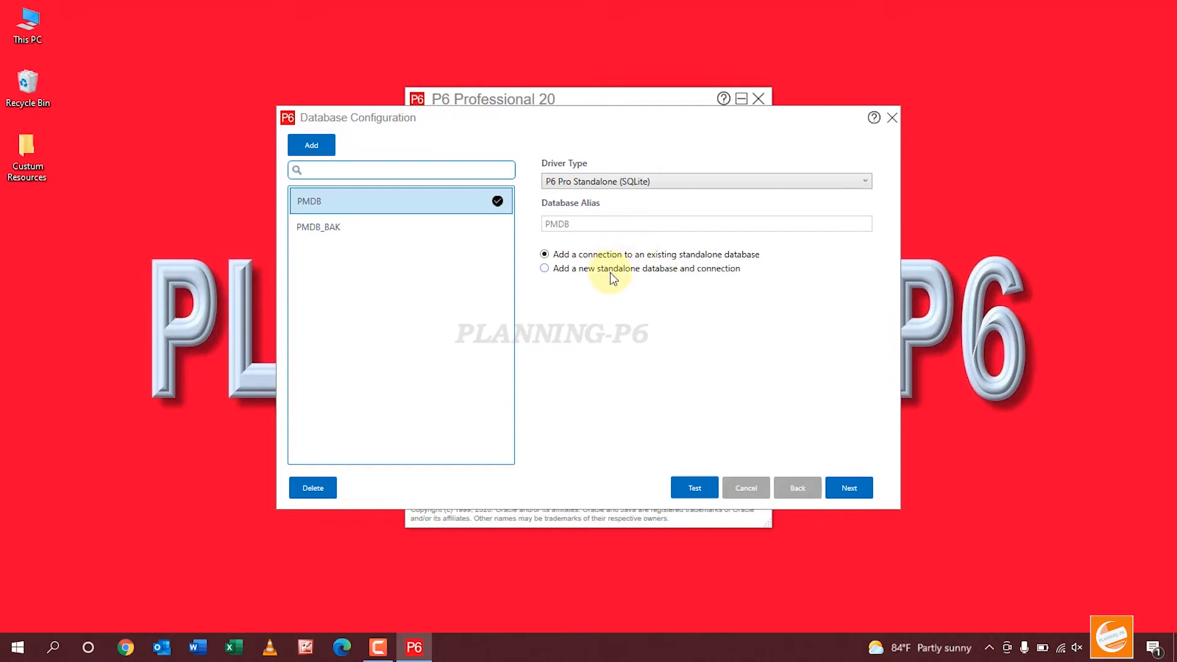
mouse_move(644, 272)
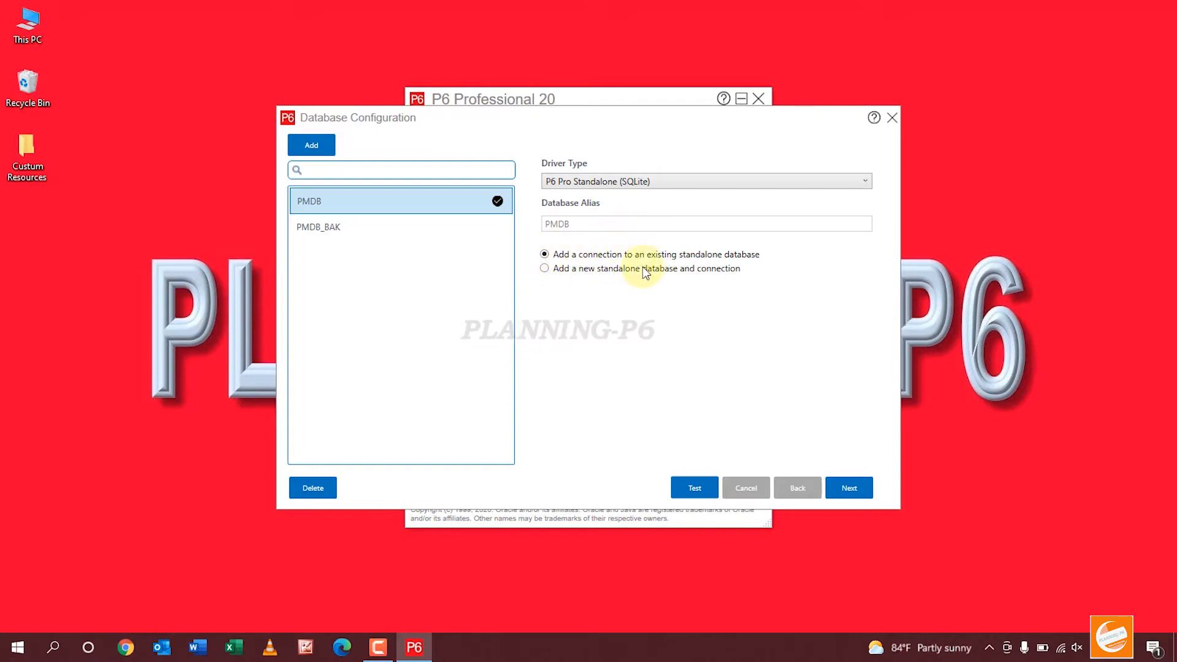
mouse_move(655, 266)
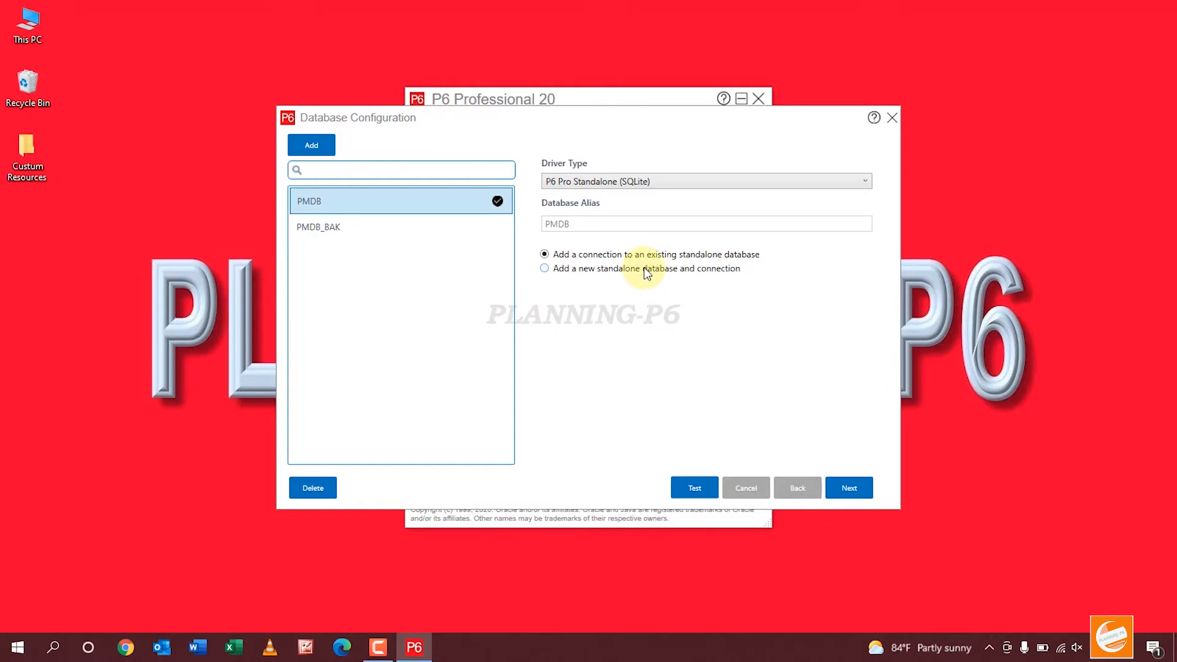
click(544, 268)
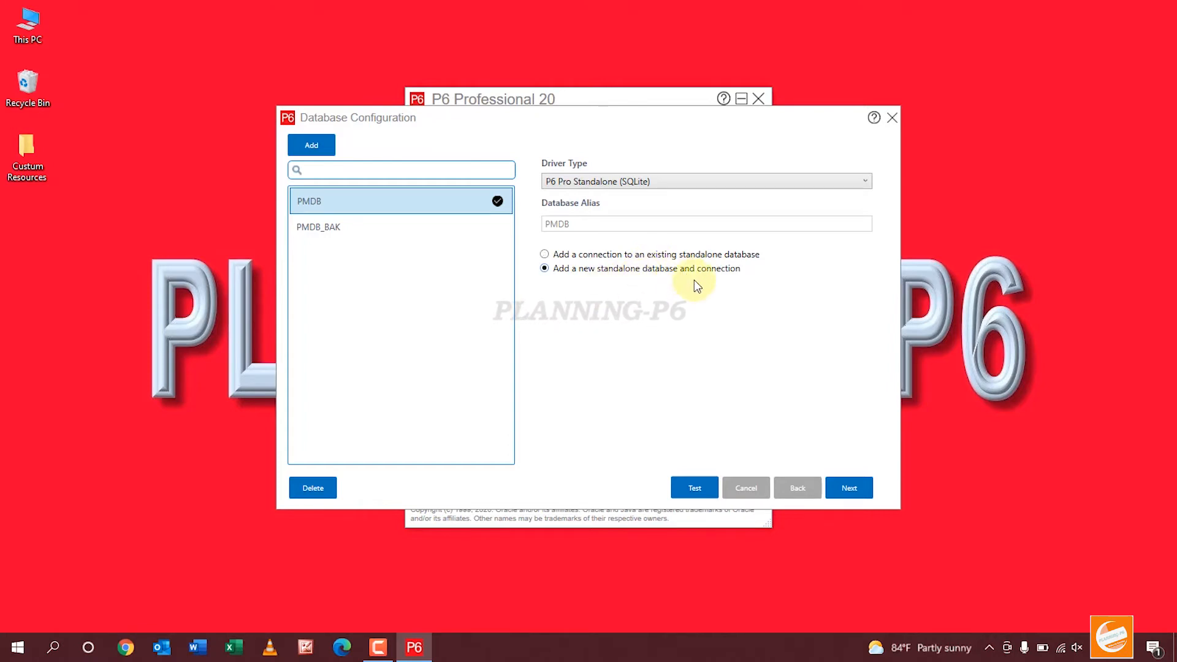
mouse_move(926, 442)
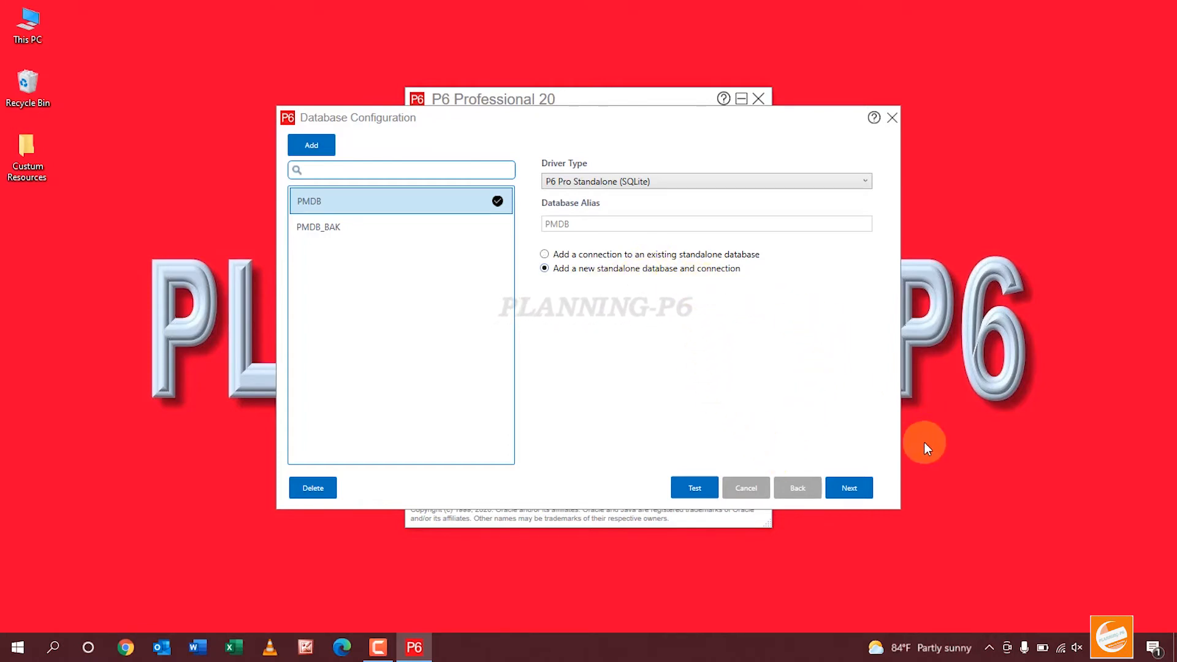
Advance to the admin account step and enter the new admin password twice, keeping US Dollar currency
click(847, 487)
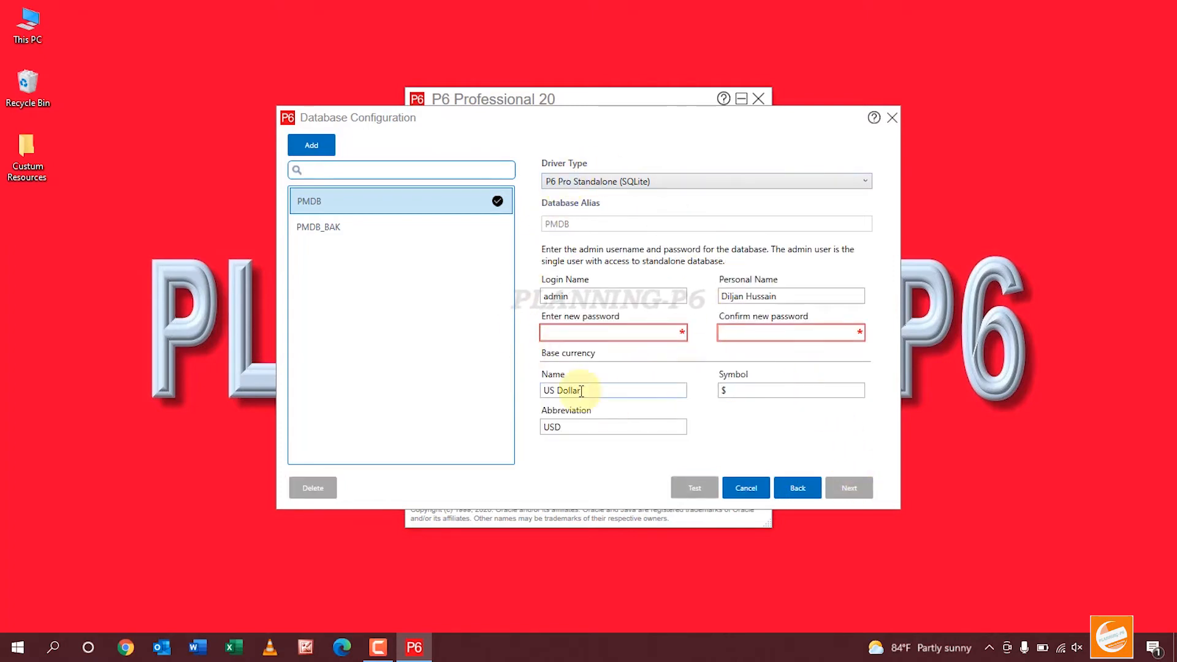
mouse_move(703, 317)
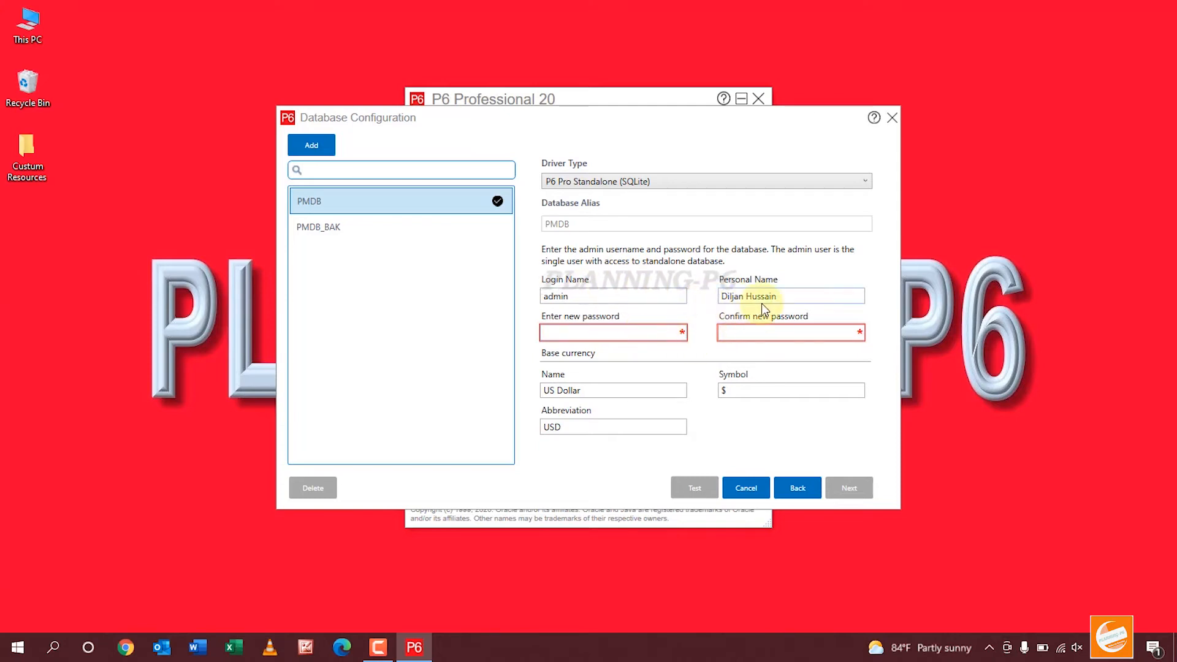
click(613, 332)
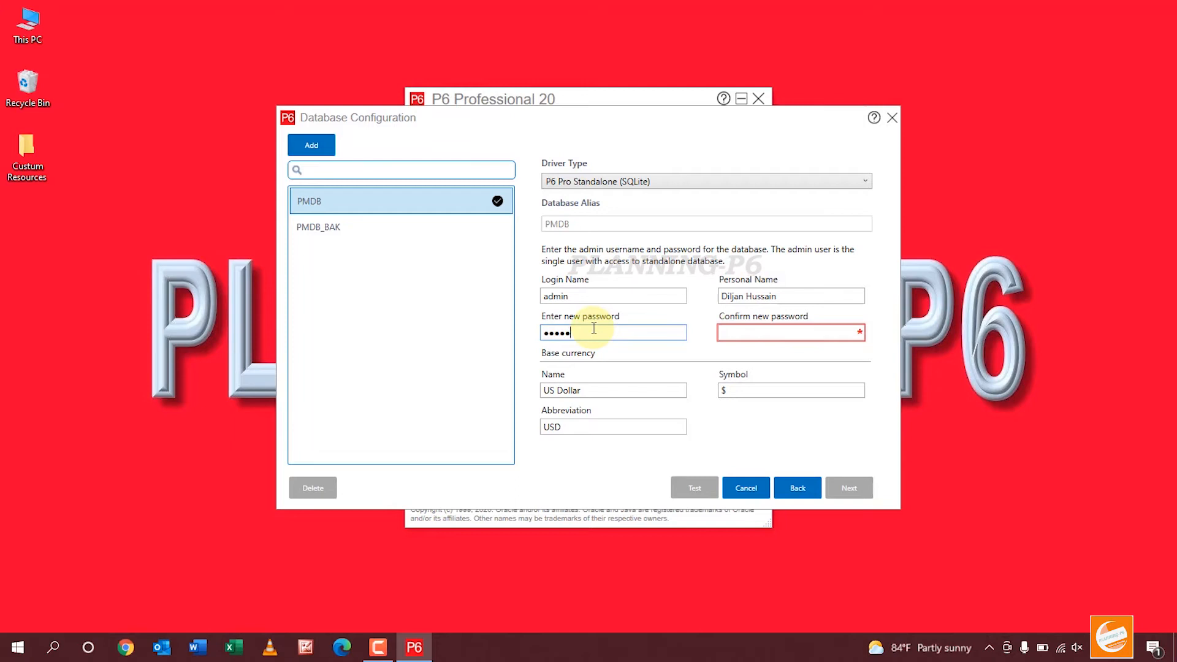
click(790, 332)
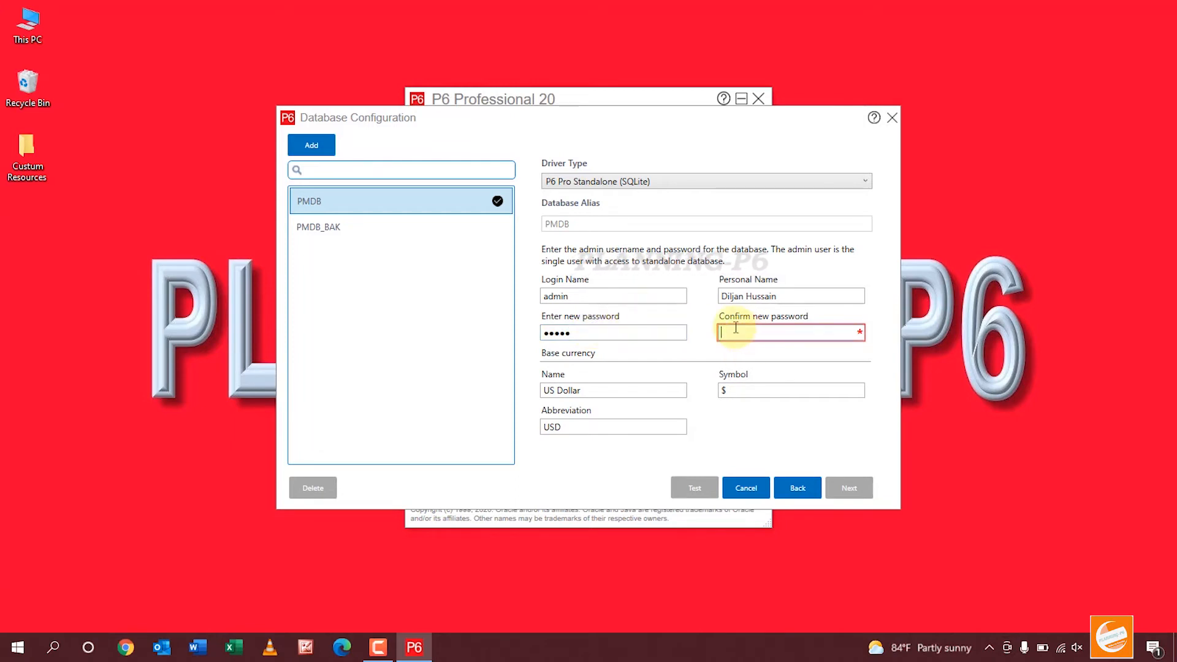
text(•••••)
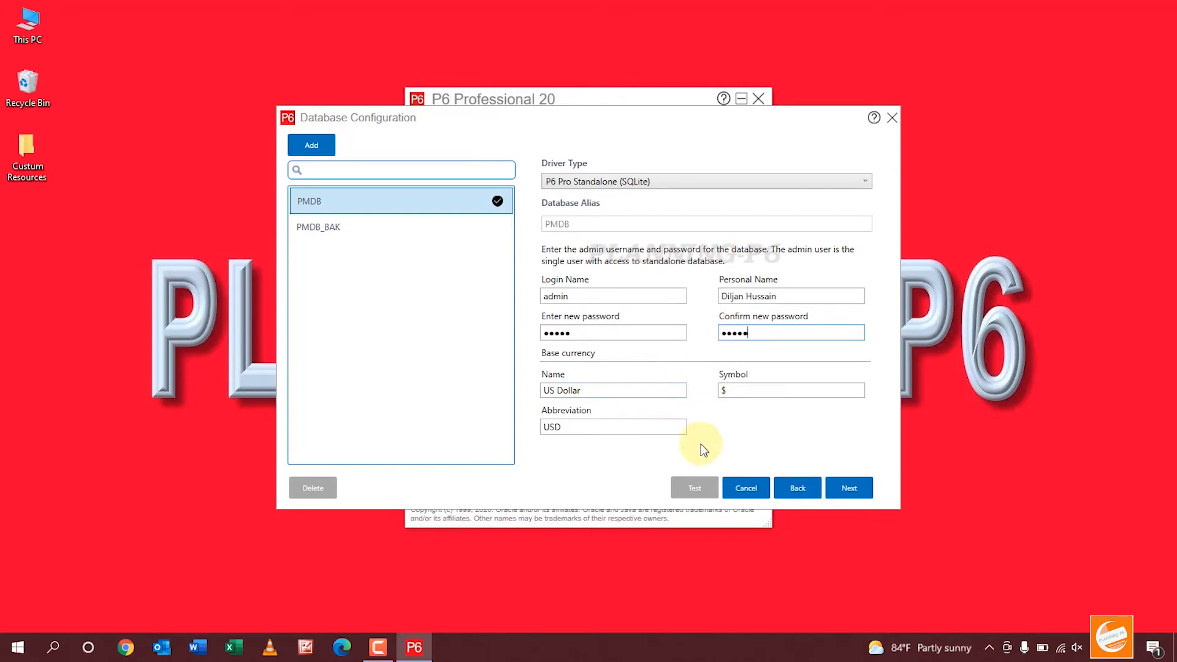
mouse_move(849, 487)
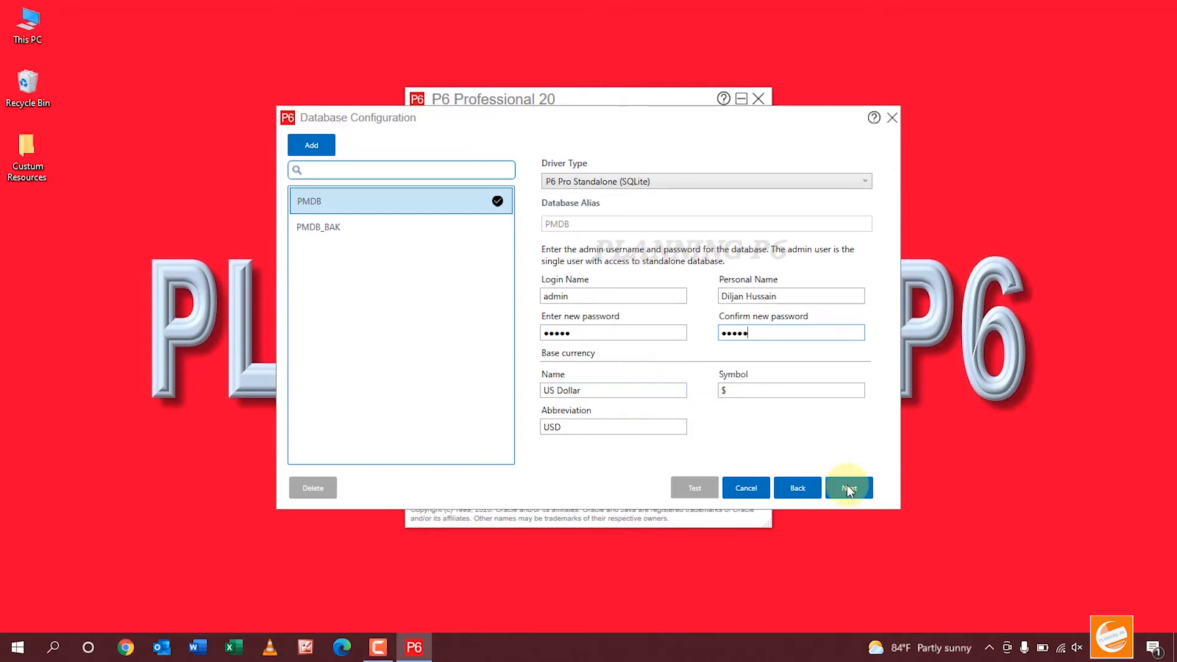
Advance to the Database Location step with the default SQLite path and 'Load sample data' checked
click(847, 487)
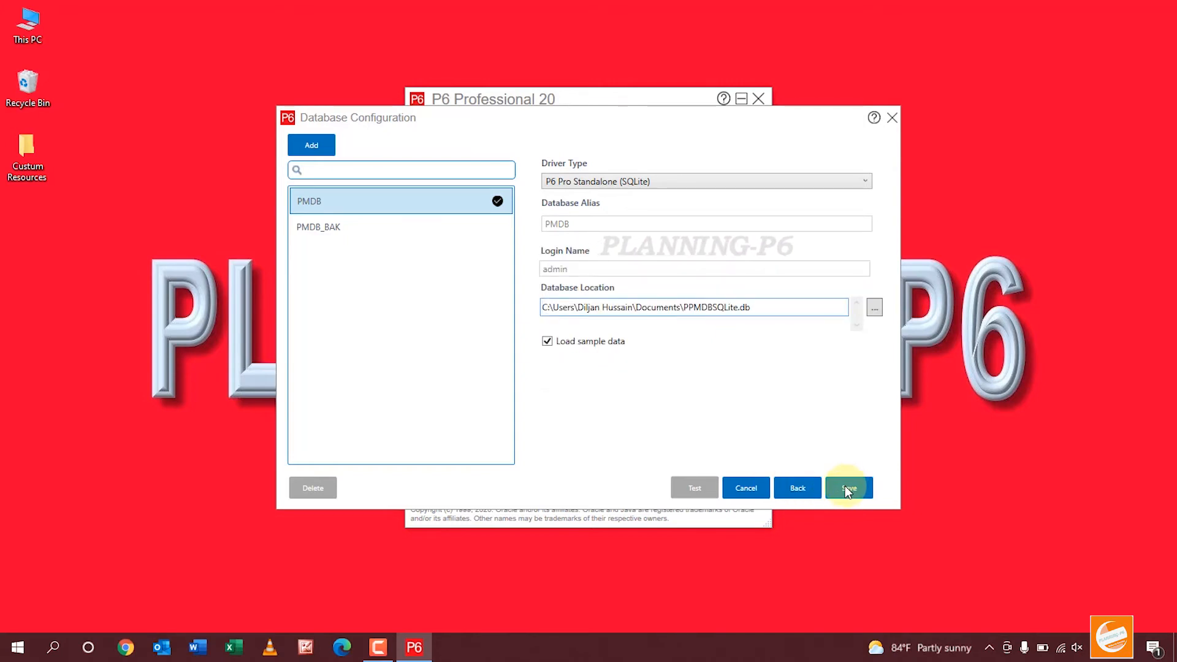
mouse_move(650, 325)
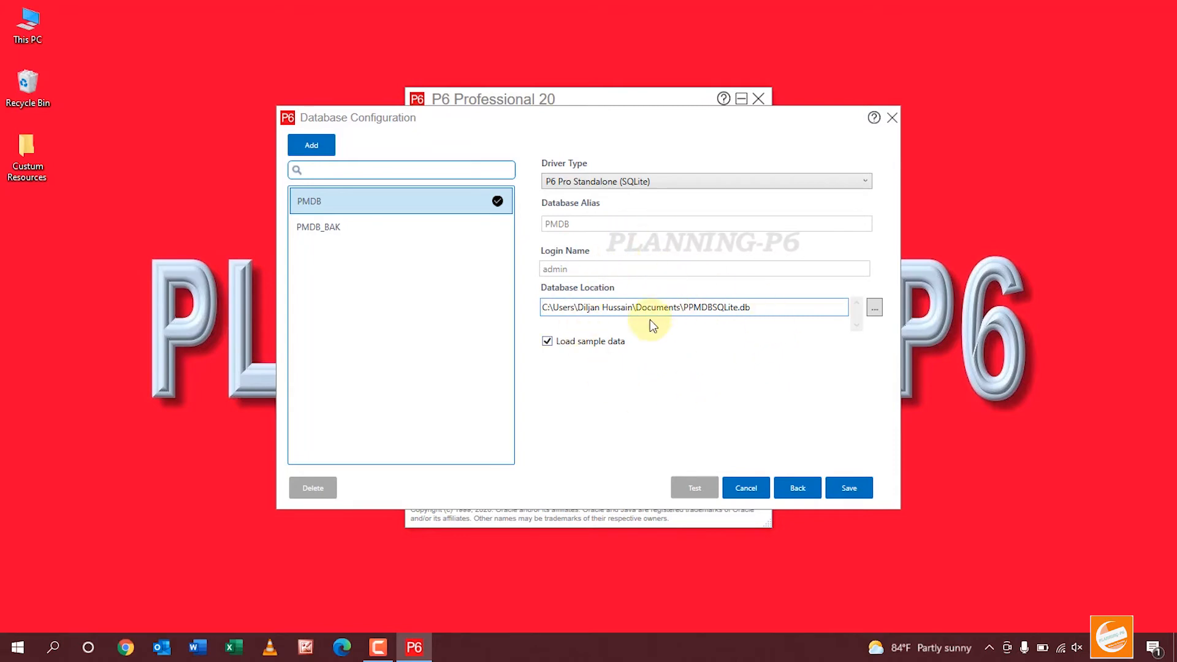
mouse_move(649, 324)
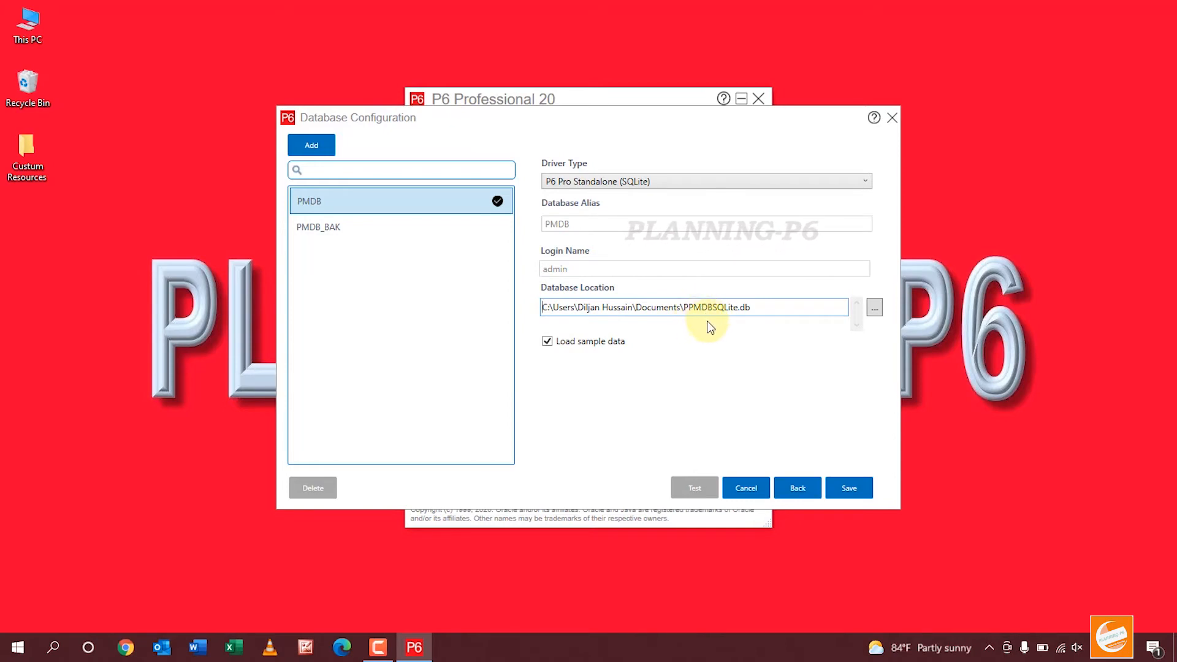
mouse_move(786, 308)
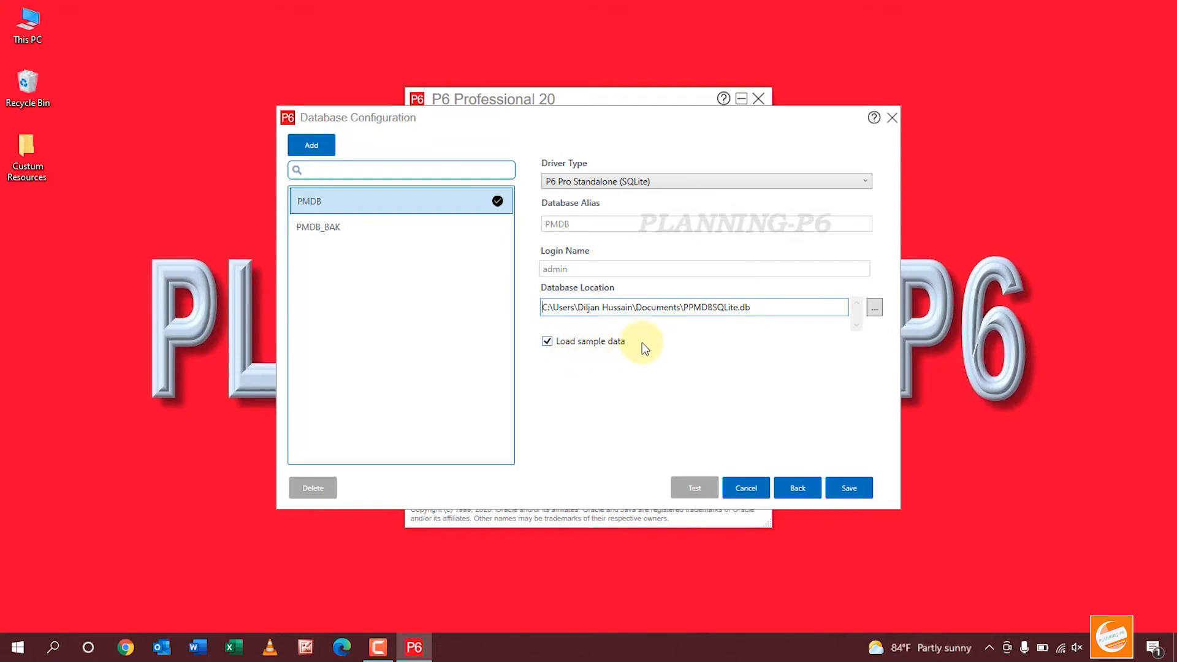
mouse_move(620, 351)
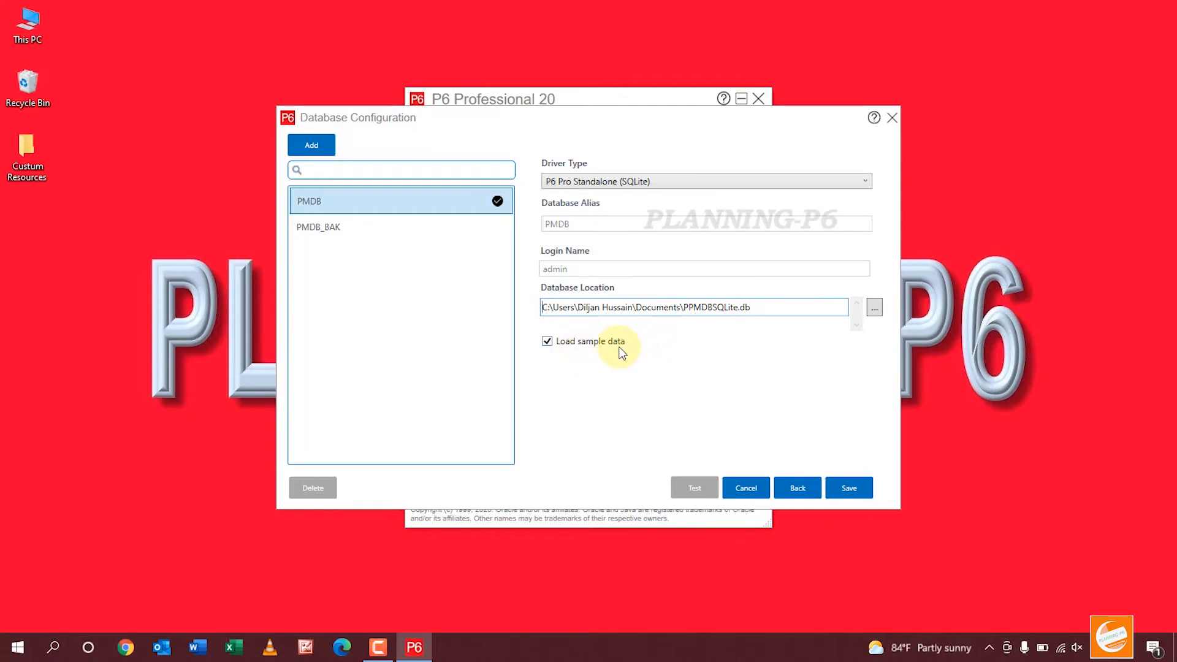
mouse_move(816, 412)
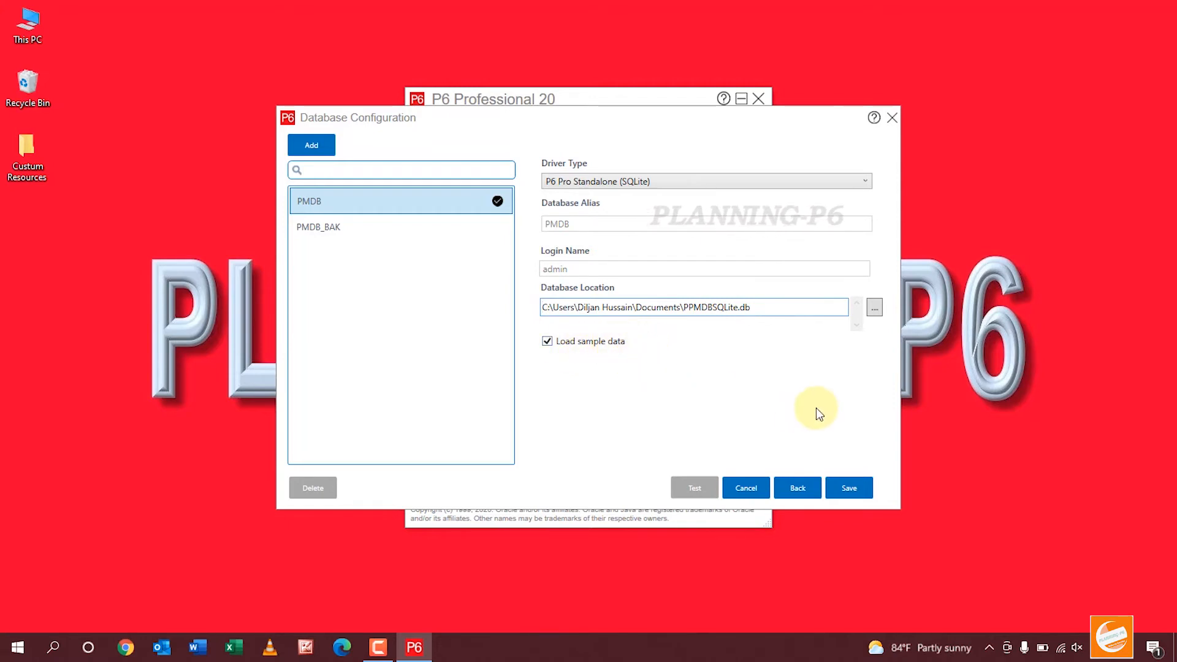
click(847, 488)
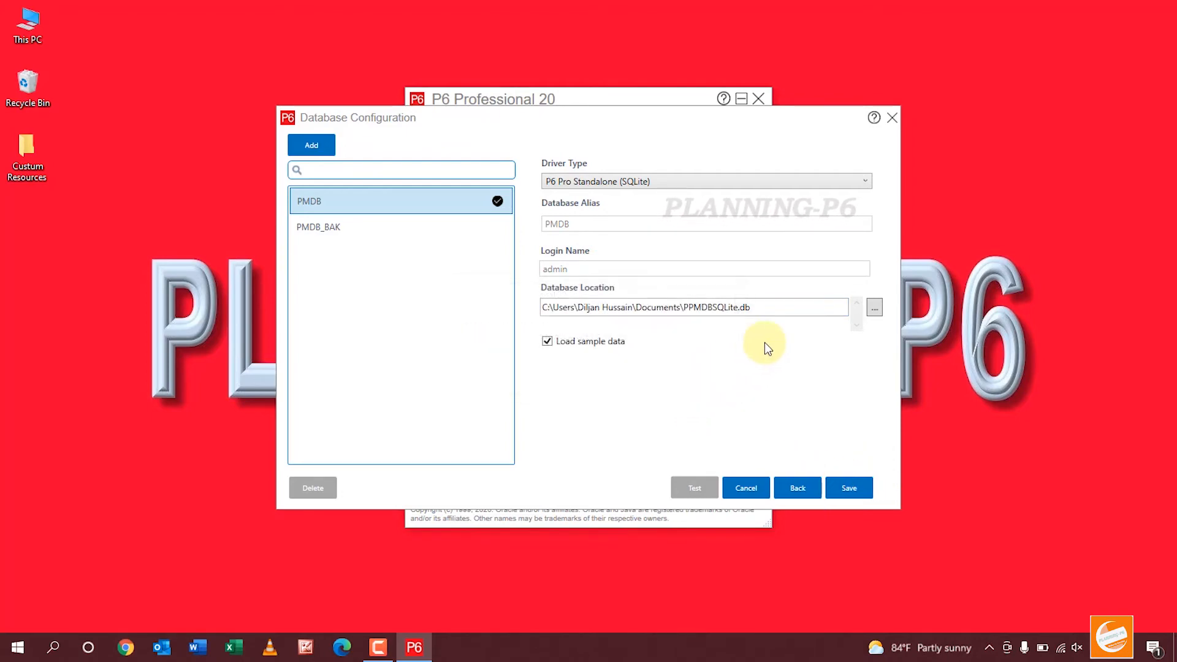
Save the database as PPMDBSQLite.db in Documents, confirming replacement of the existing file
click(873, 307)
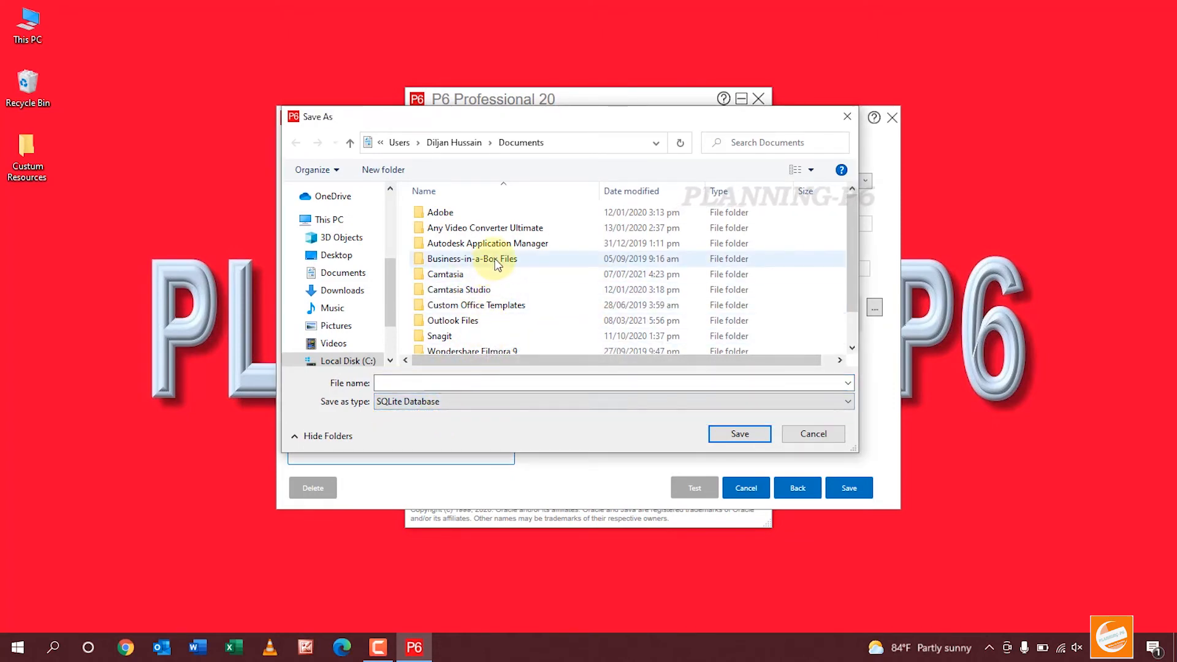
scroll(down, 3)
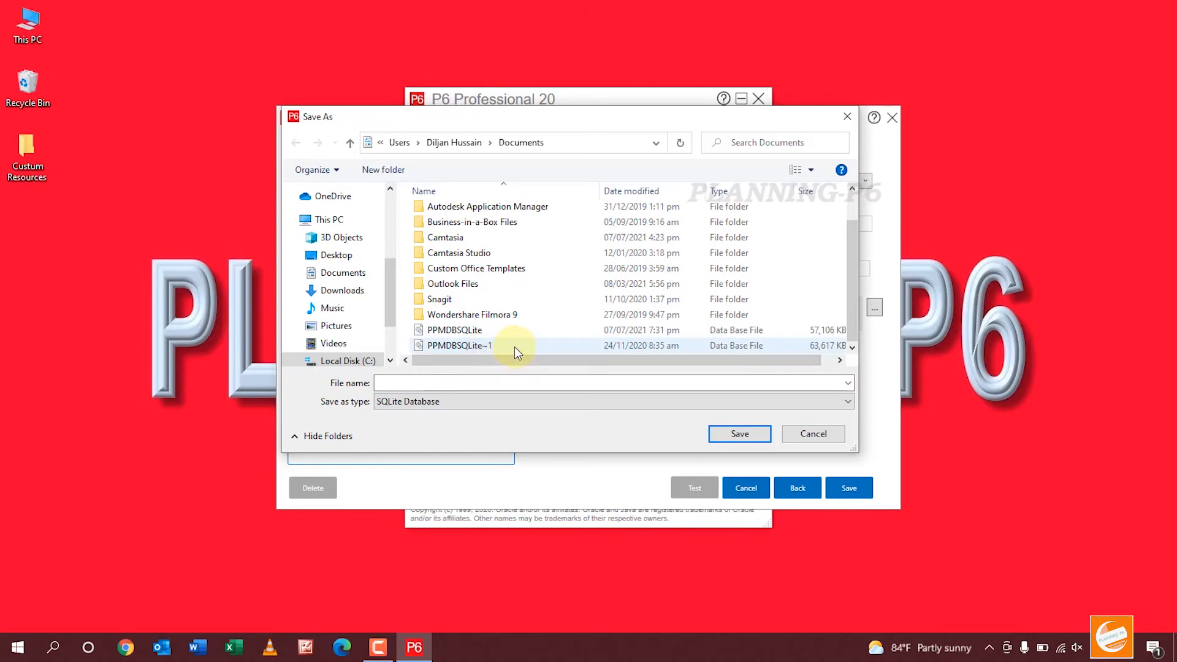
click(458, 345)
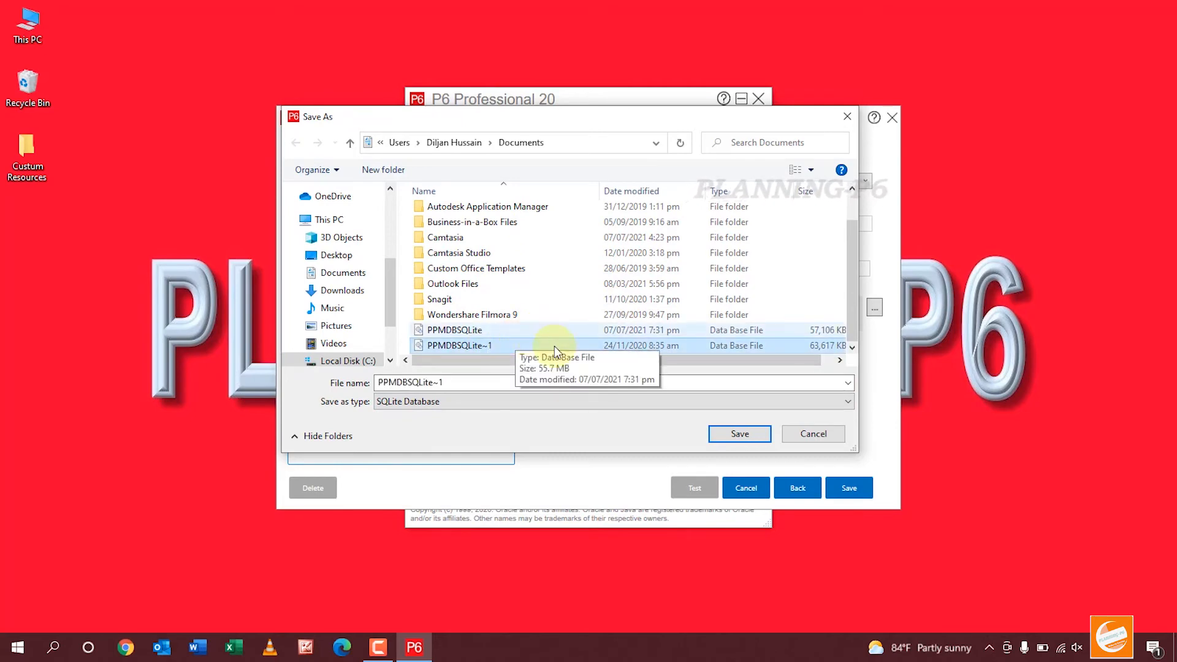
scroll(up, 3)
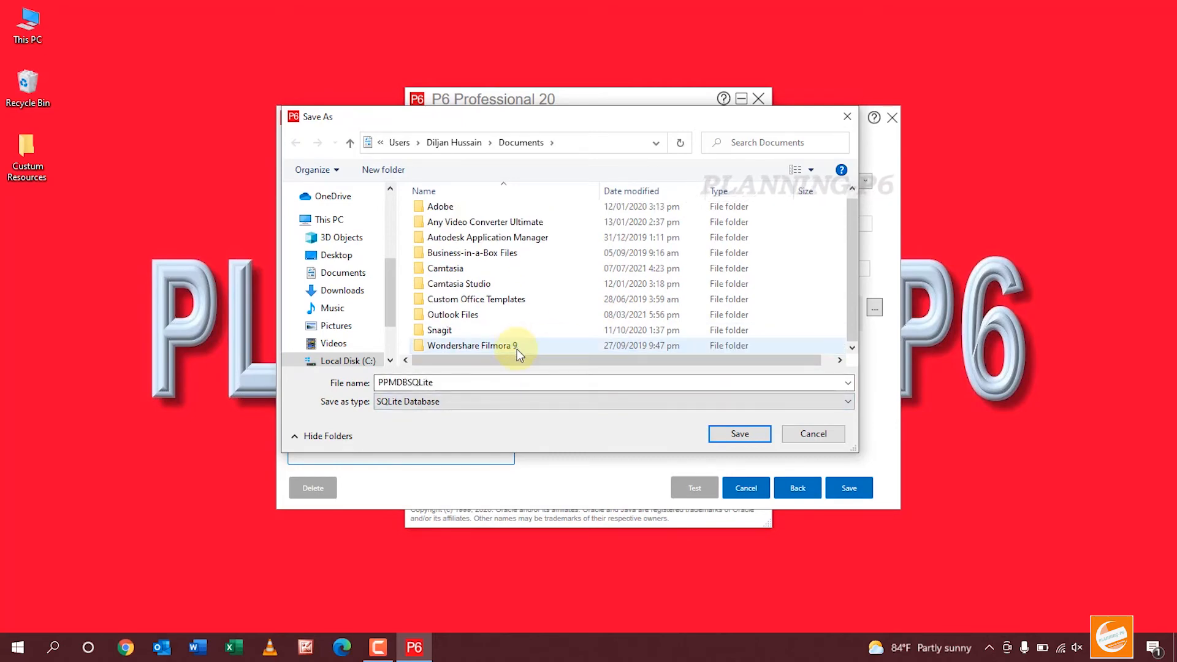
click(739, 434)
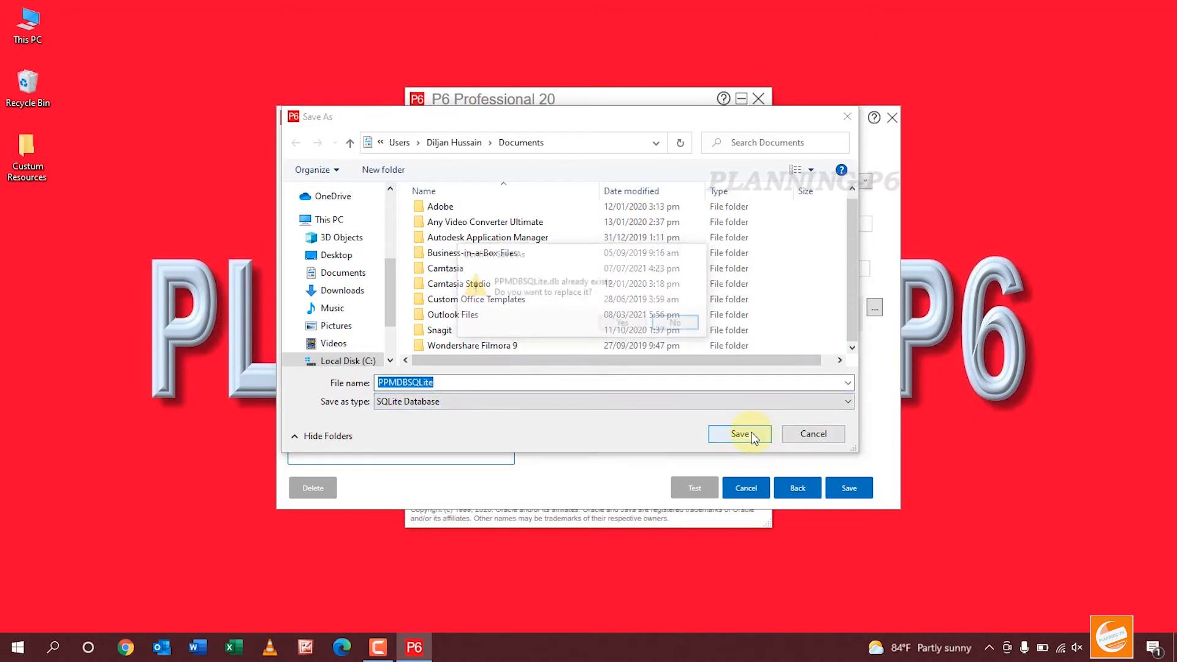
click(739, 434)
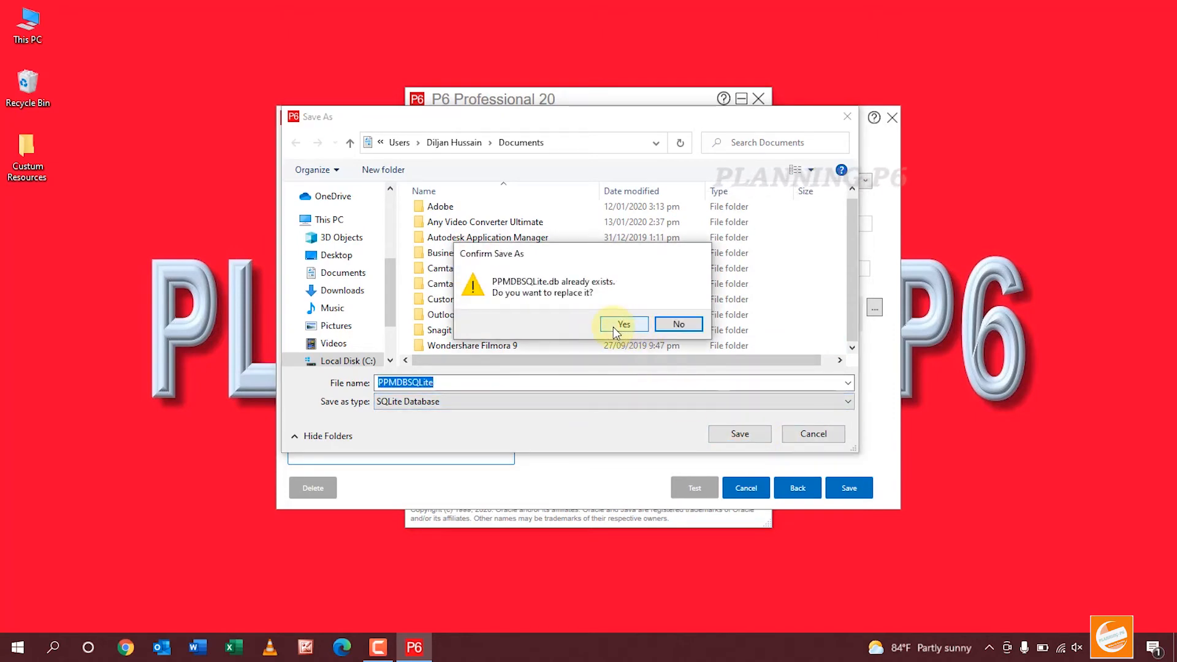
click(621, 324)
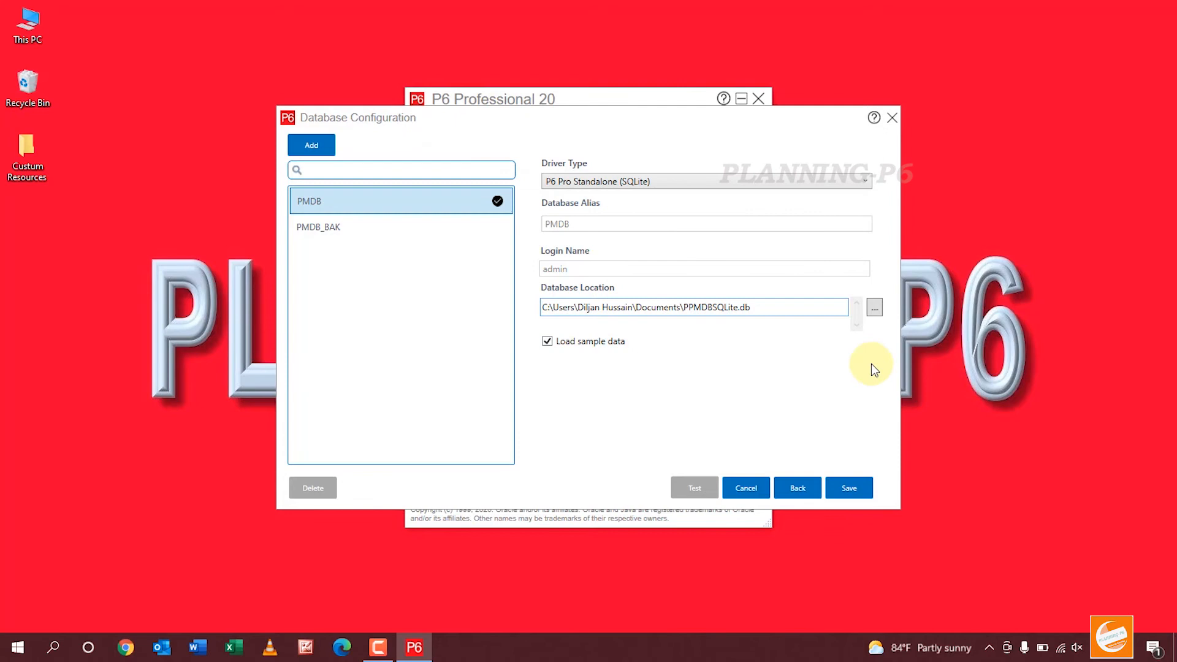
mouse_move(848, 487)
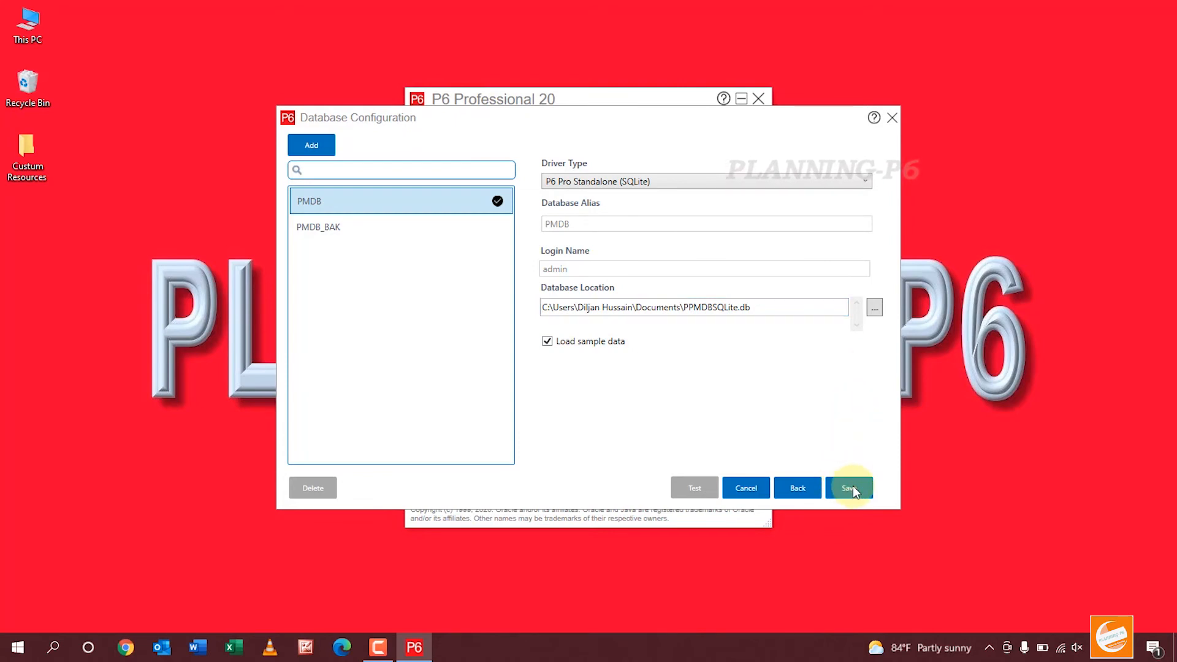
Save the PMDB alias, confirm the success message, and return to the login window
click(847, 487)
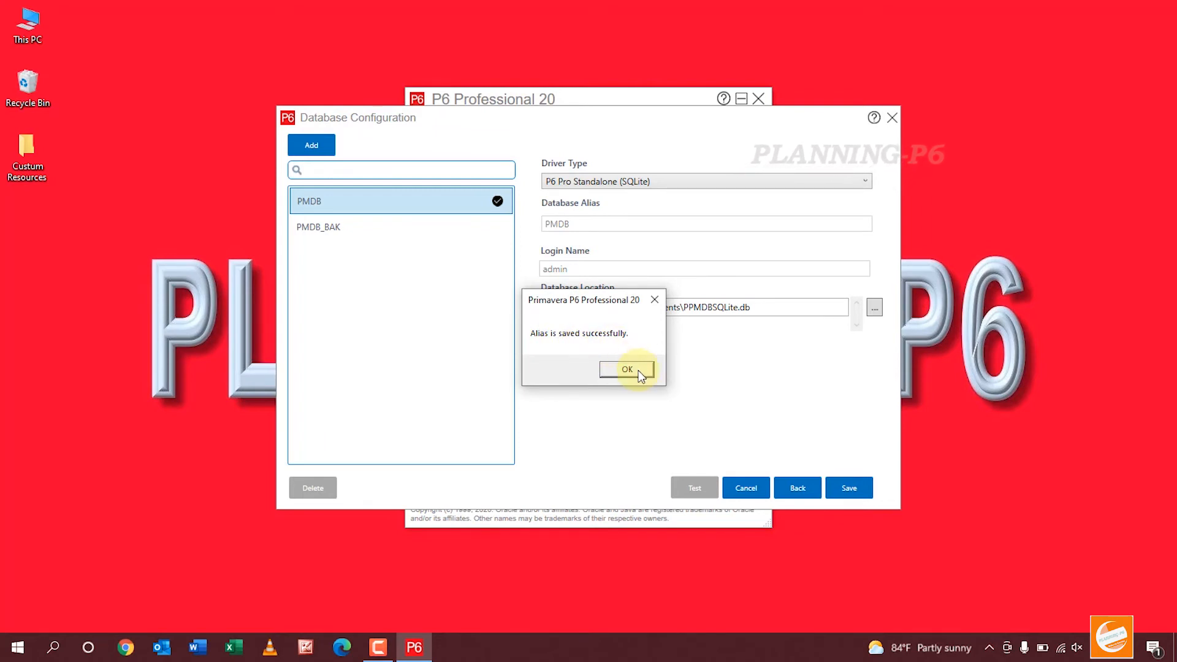
click(627, 368)
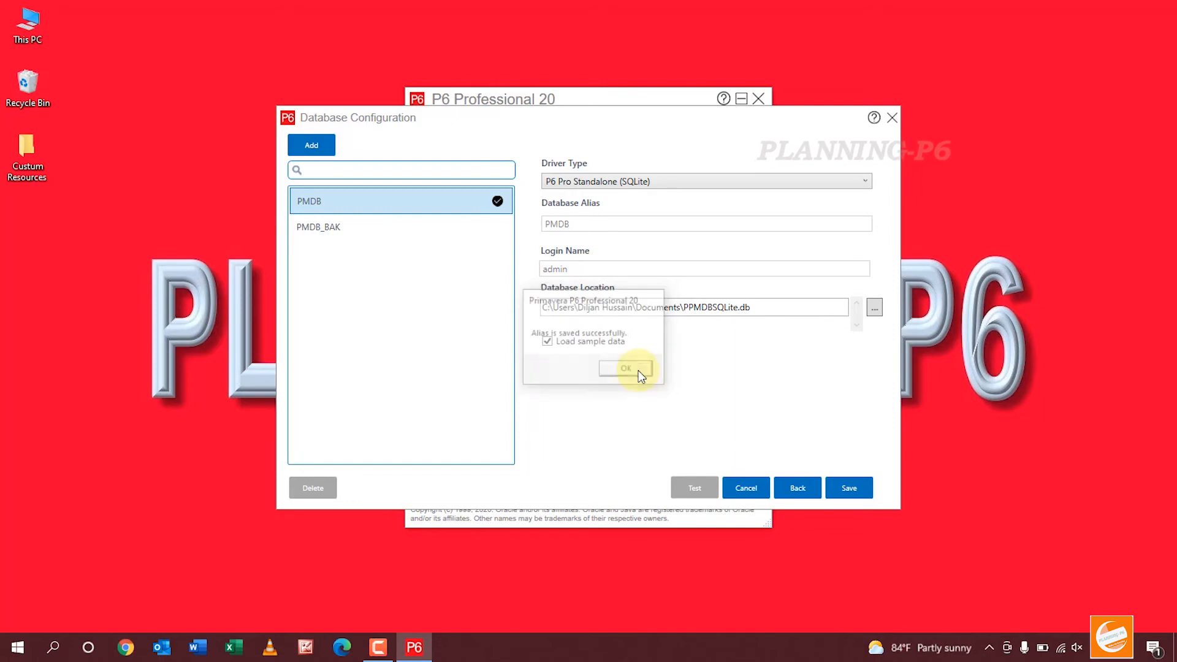
click(626, 369)
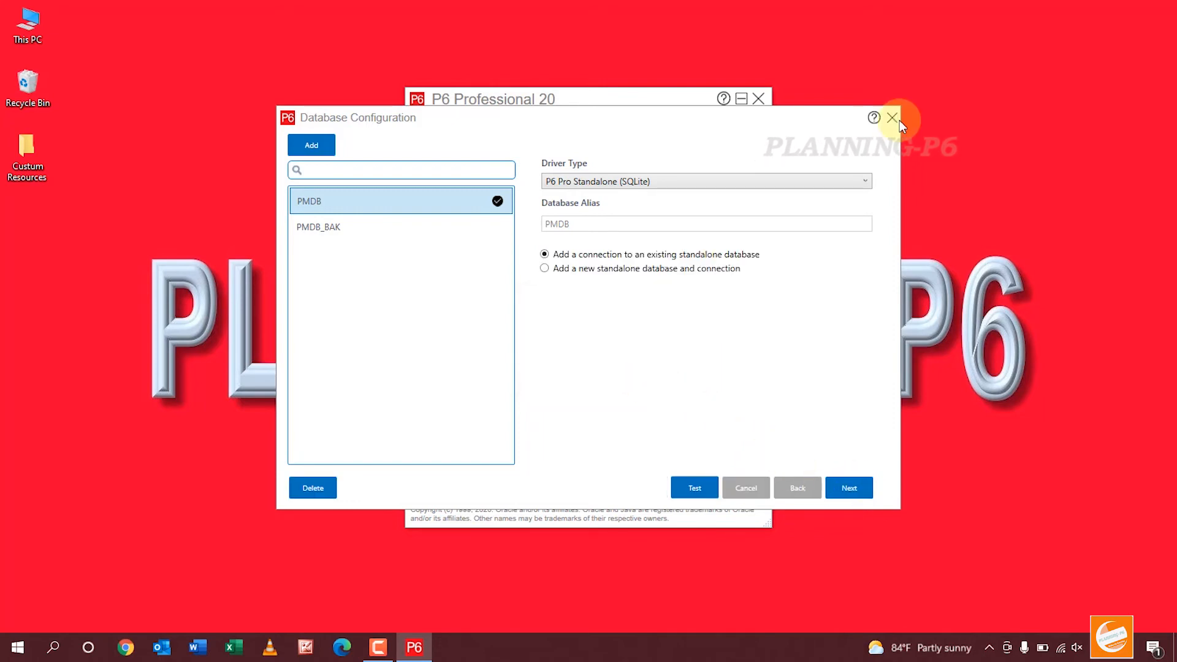
click(891, 117)
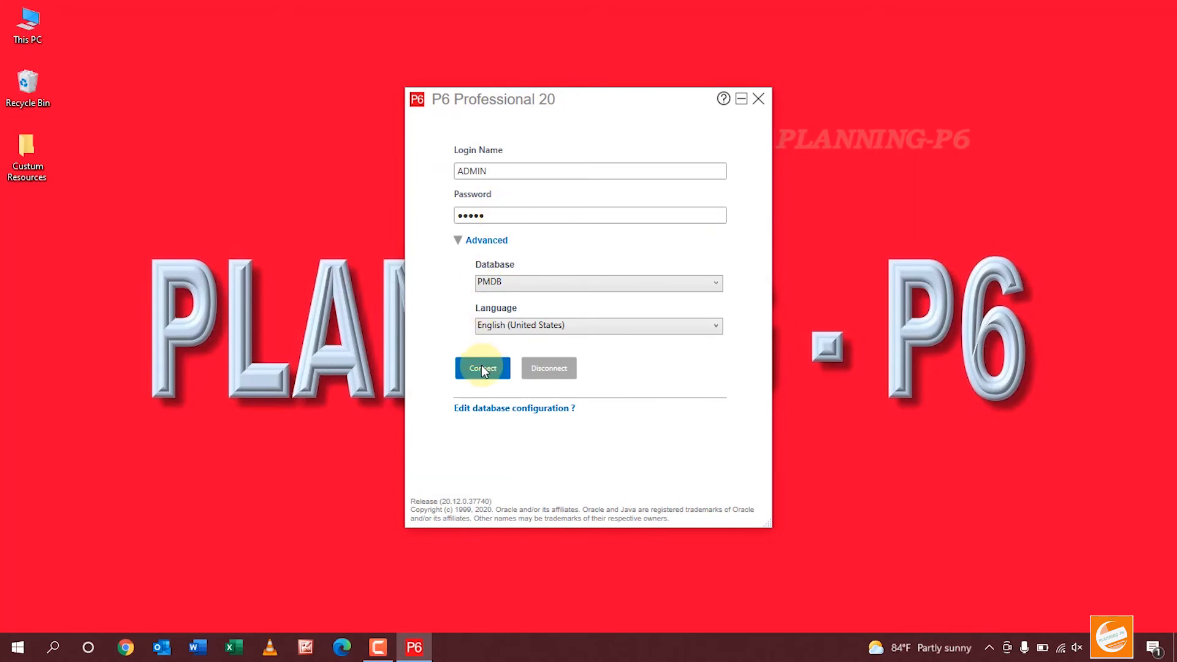
Connect as ADMIN to PMDB and acknowledge the industry-not-selected warning
click(481, 368)
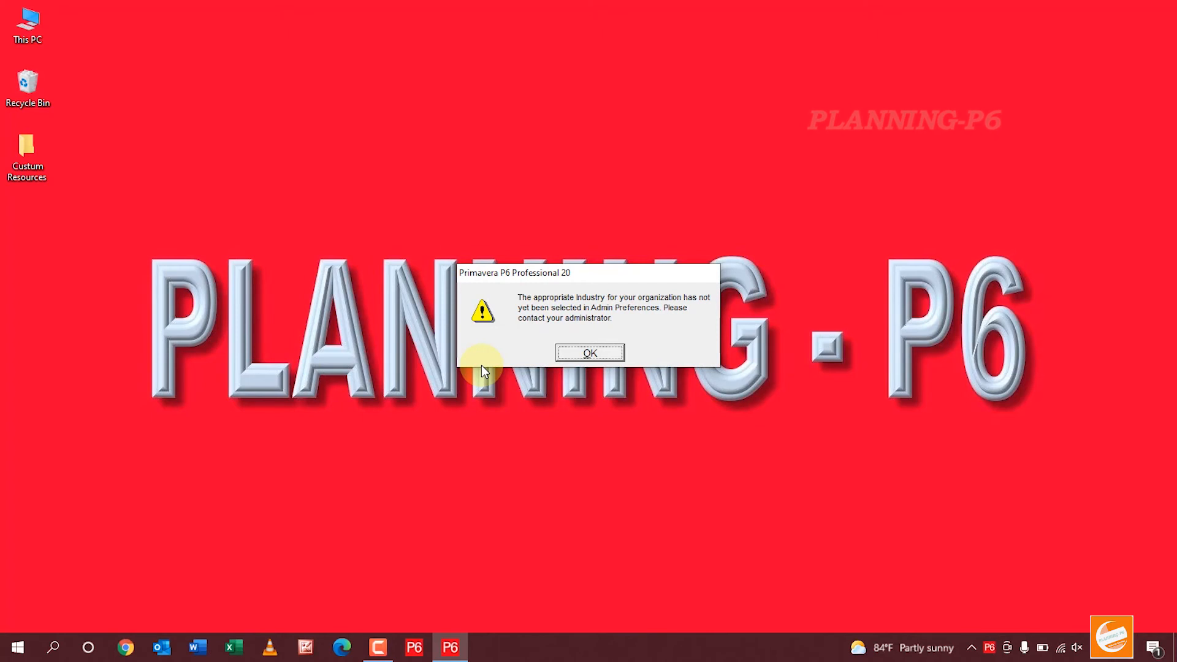
mouse_move(594, 324)
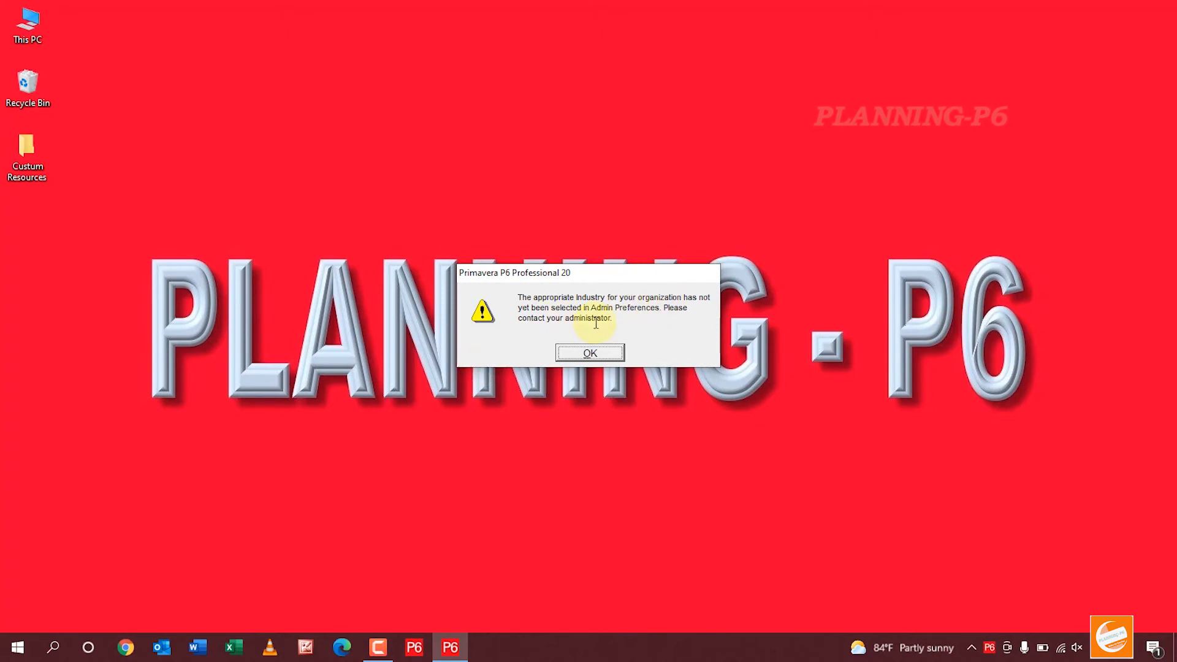
mouse_move(612, 319)
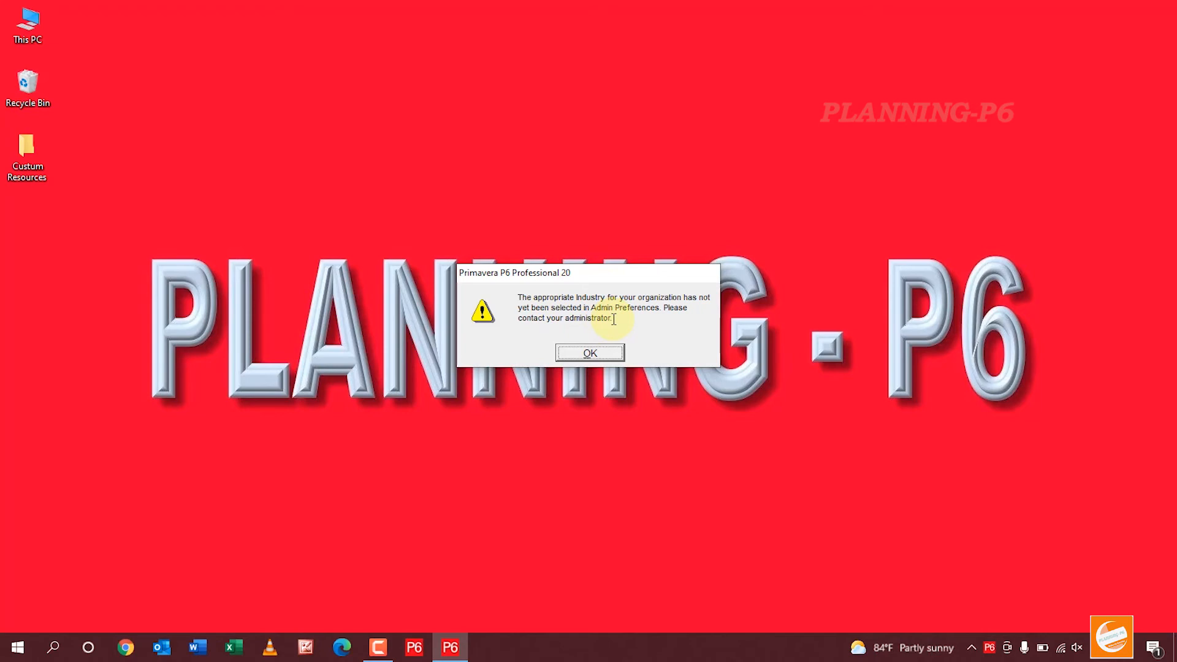
mouse_move(648, 312)
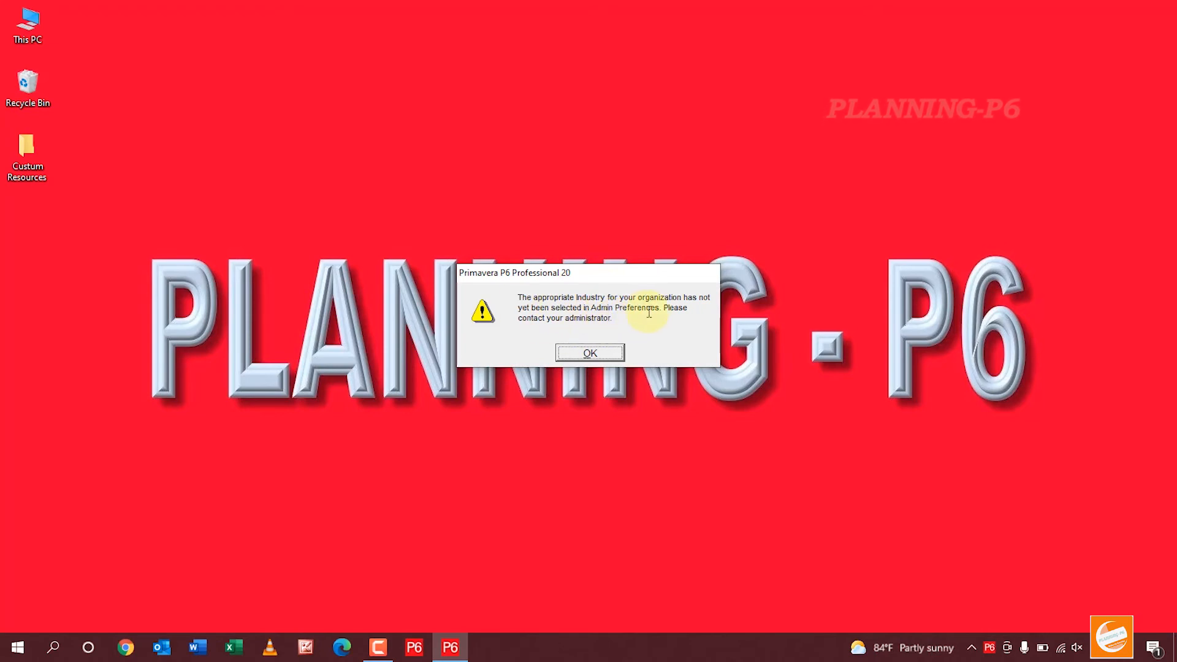
click(589, 353)
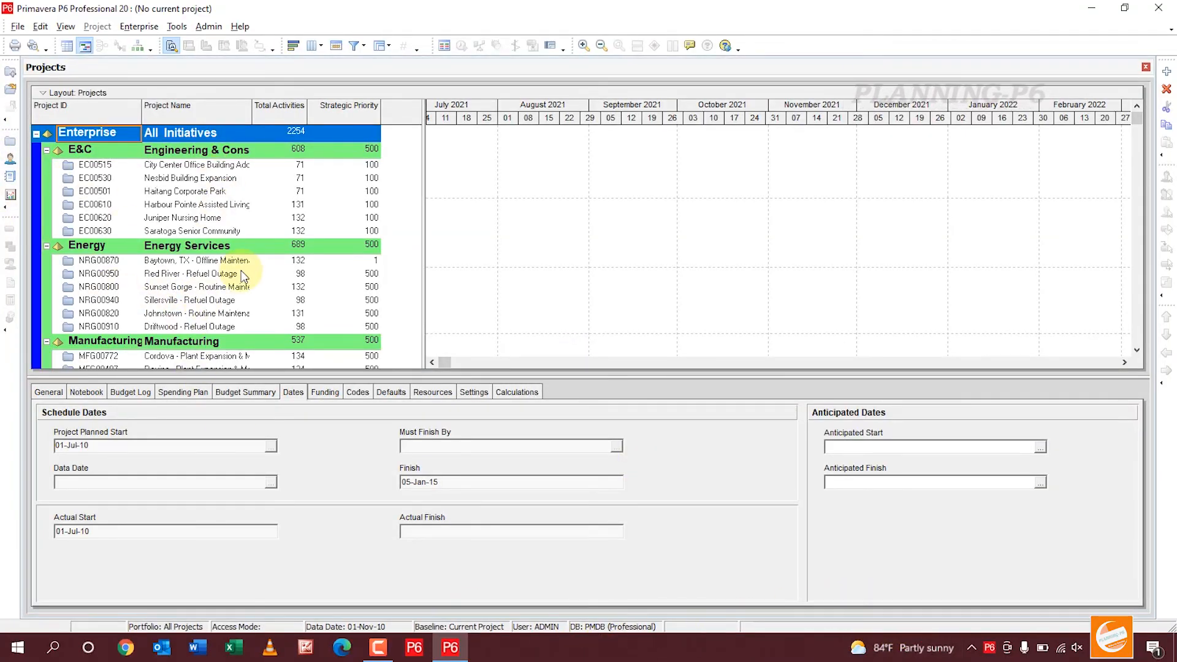
In Admin Preferences, set the industry to Engineering and Construction and close
click(208, 26)
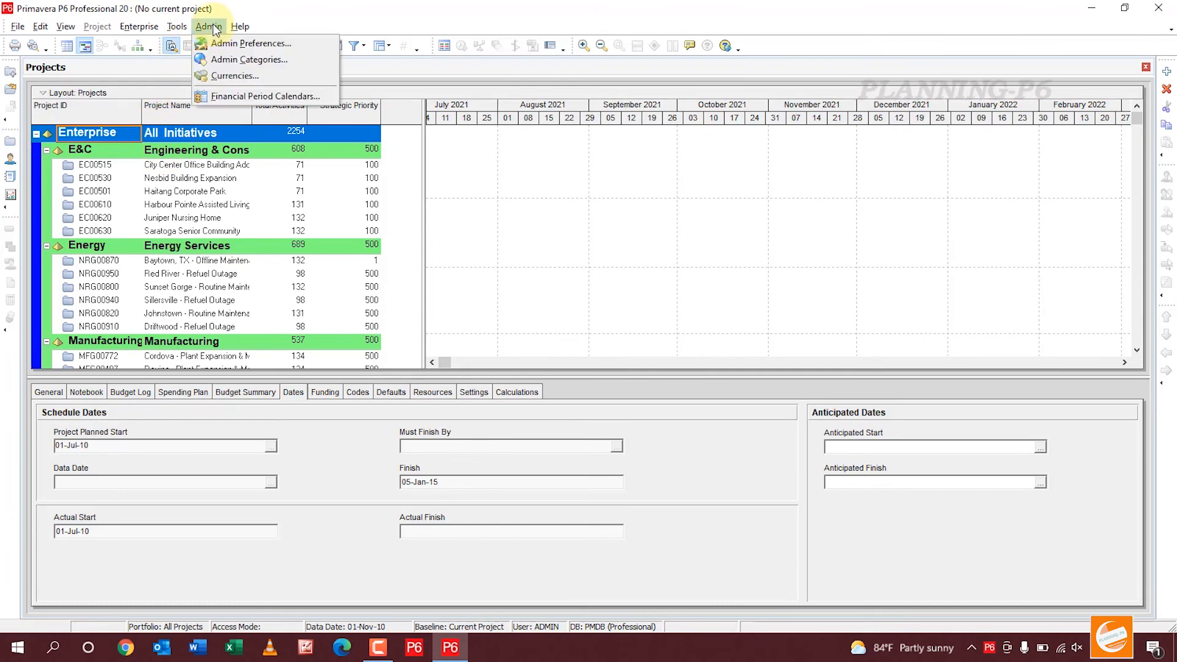
mouse_move(250, 59)
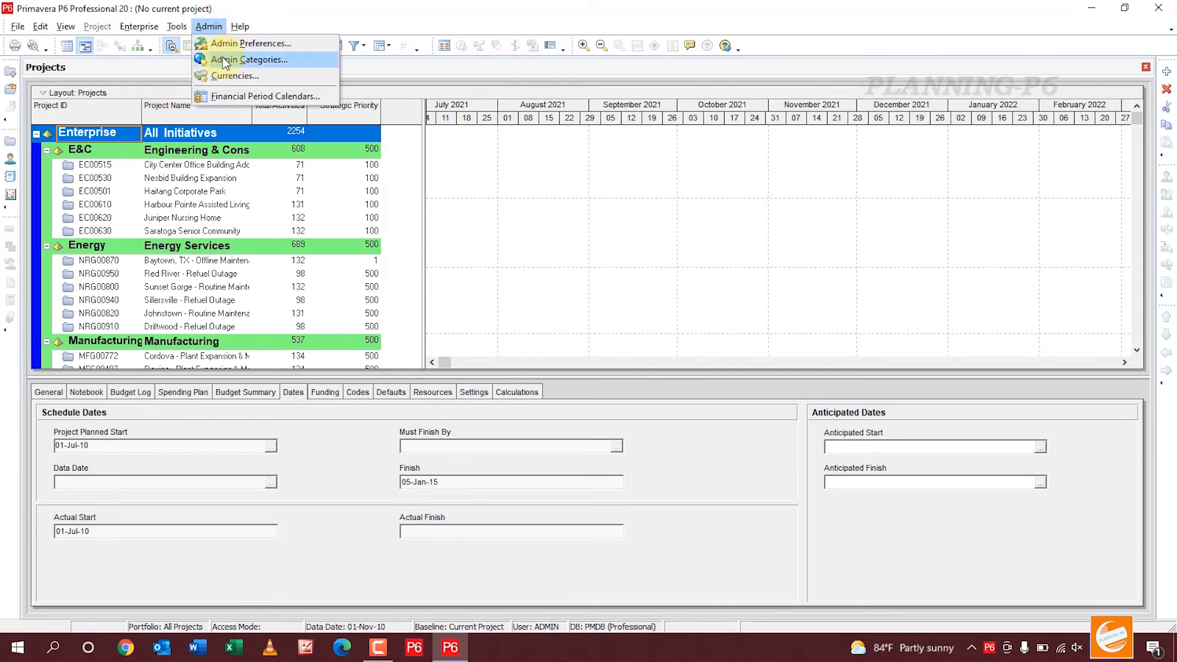
click(248, 43)
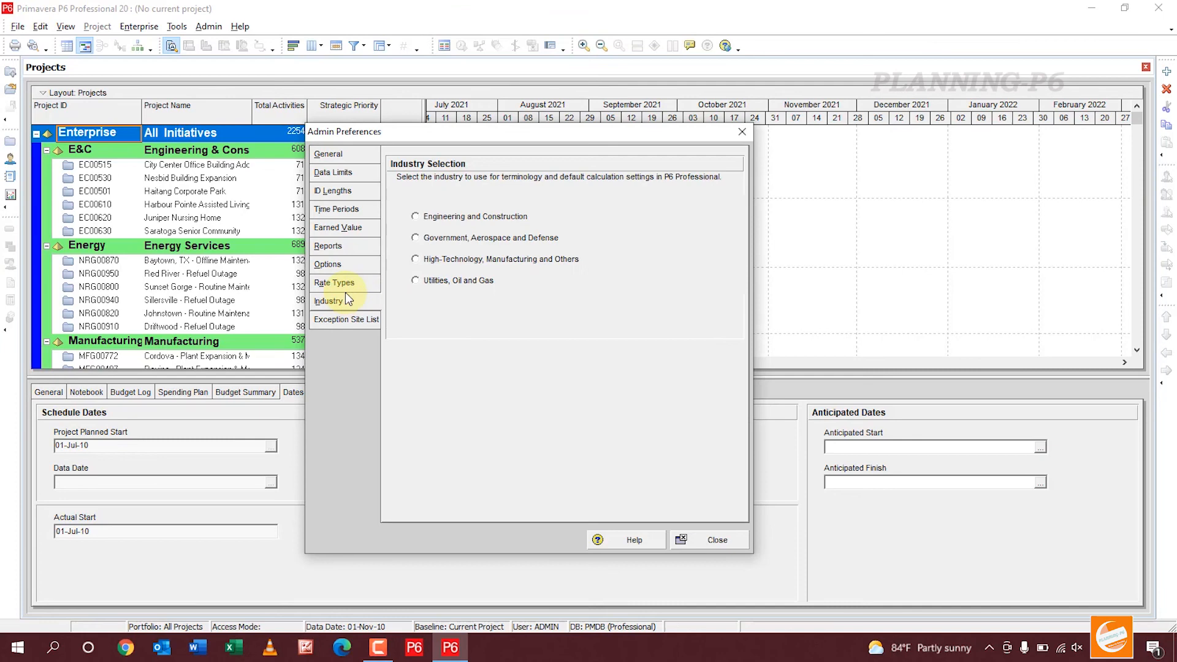
click(414, 216)
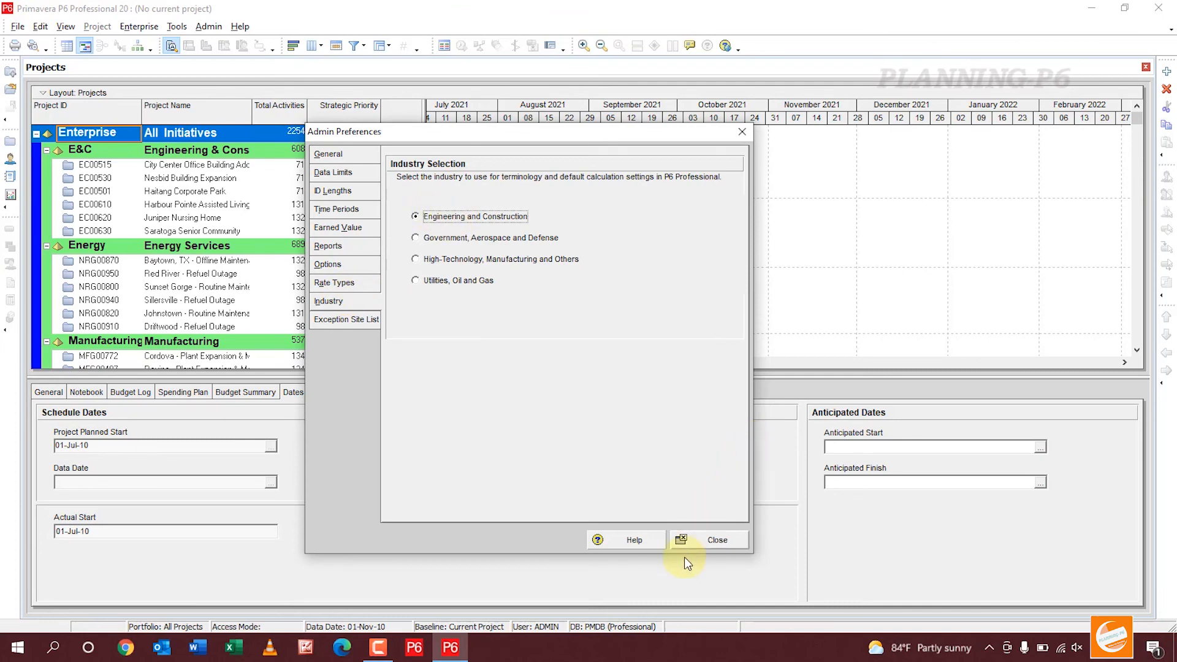
mouse_move(578, 351)
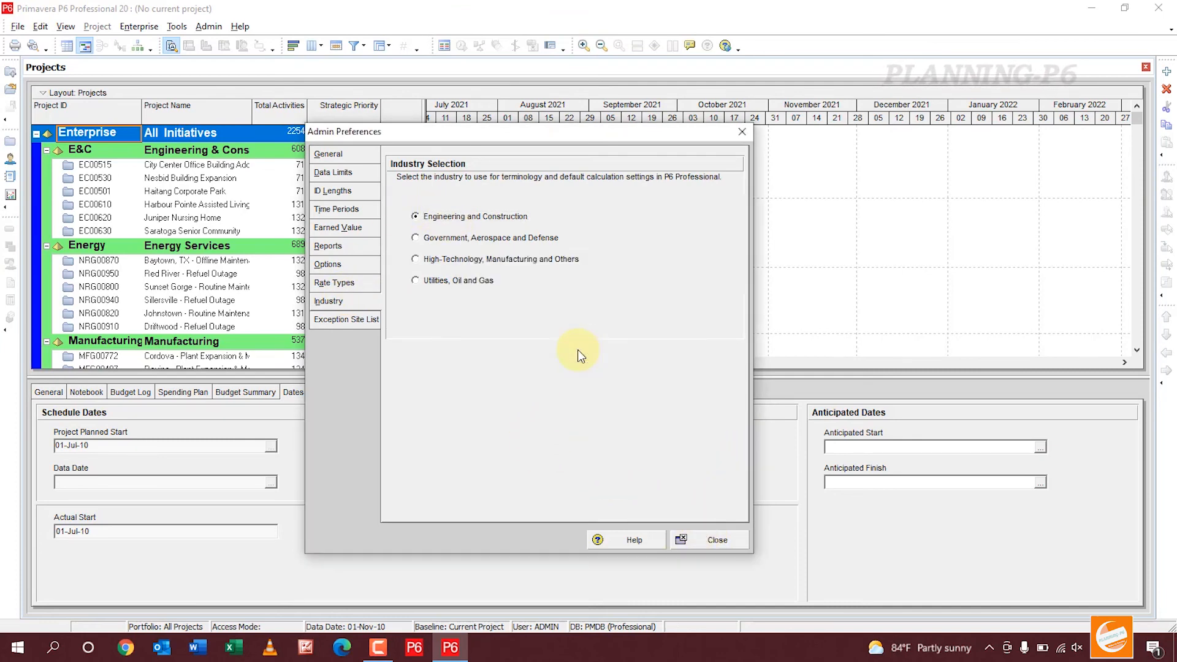
click(707, 539)
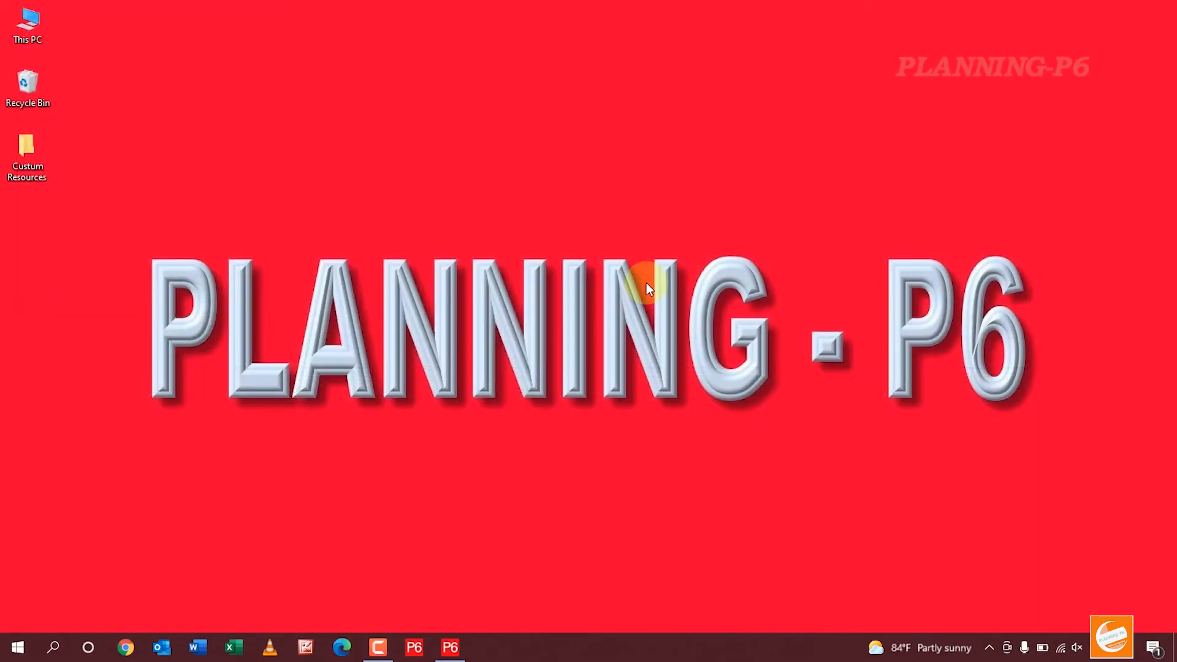
mouse_move(635, 315)
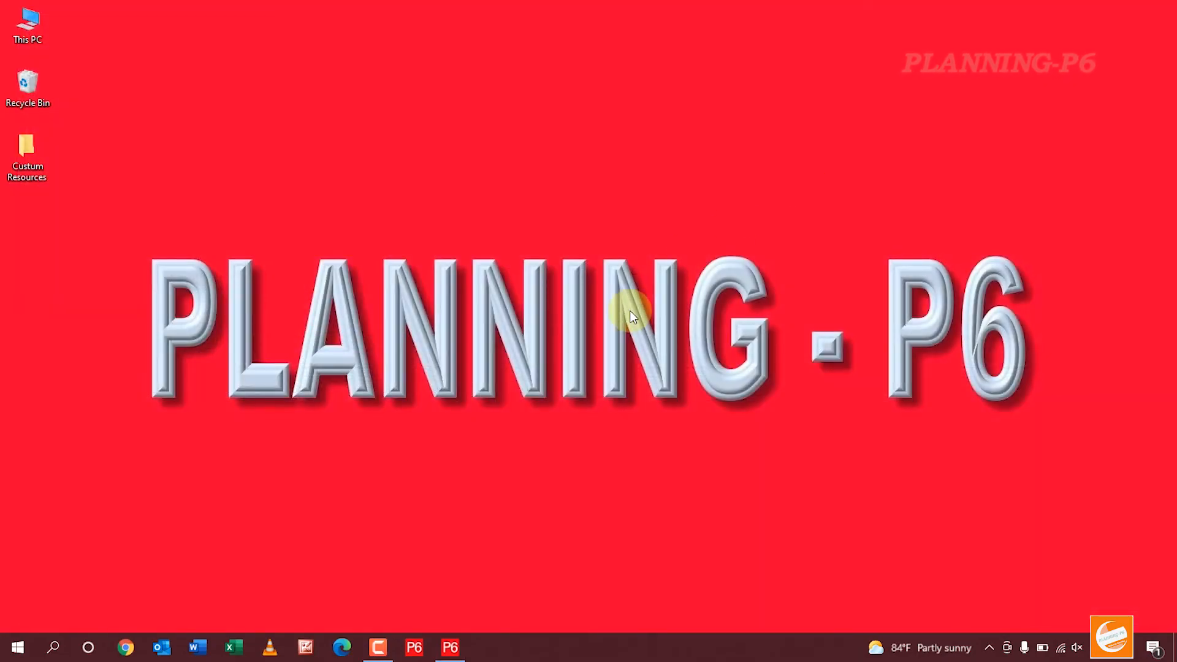